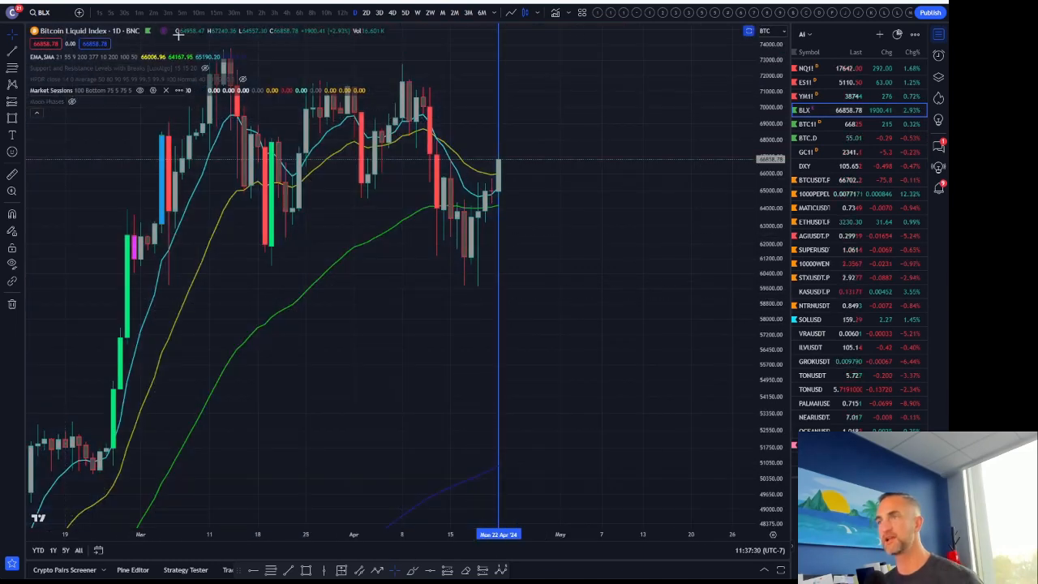
Step: Add the Bitcoin Production Cost indicator to the chart from the Indicators favorites
{"action": "left_click", "coordinate": [557, 13]}
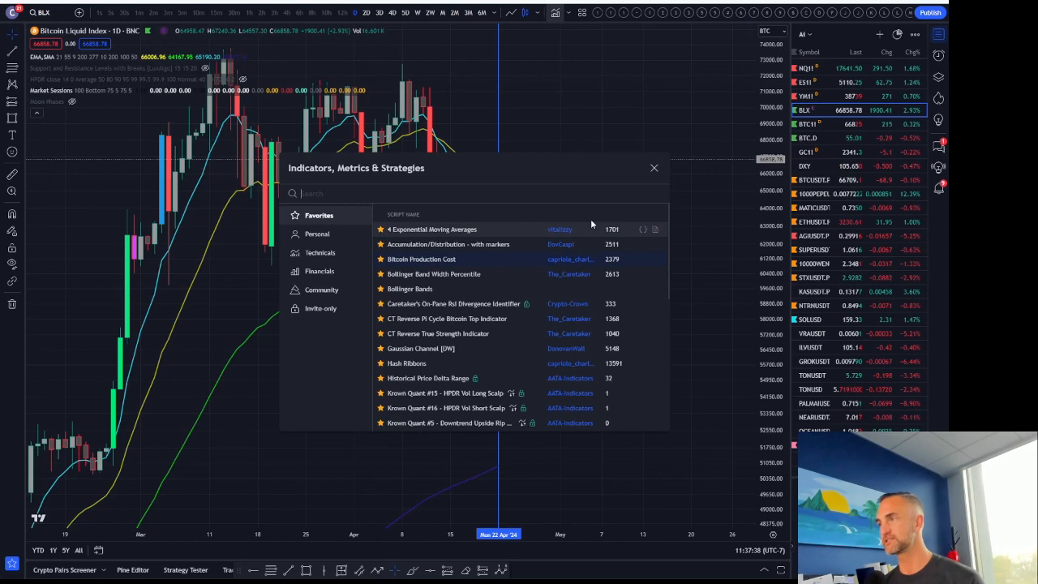
{"action": "left_click", "coordinate": [422, 260]}
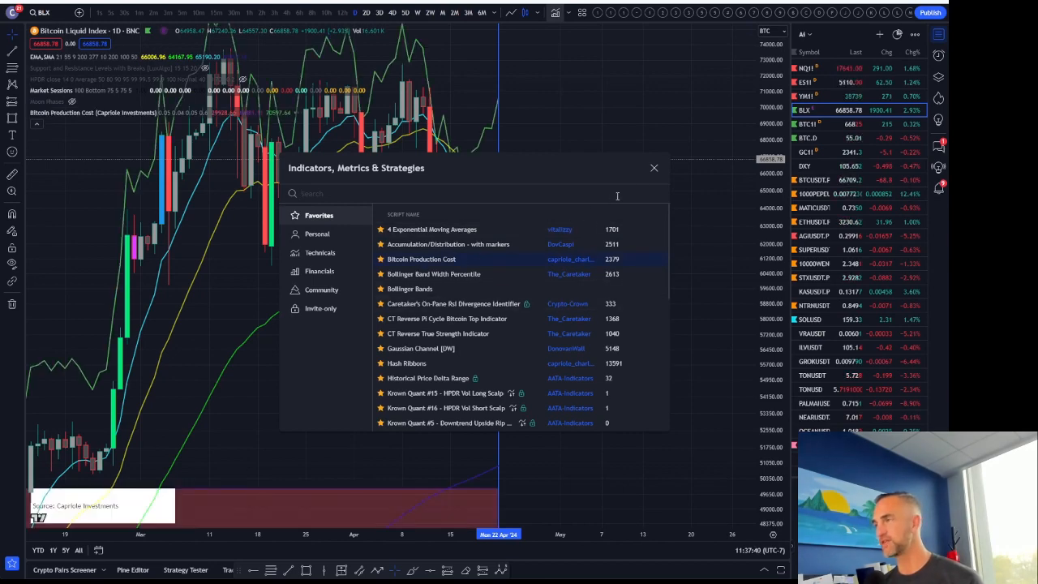
{"action": "left_click", "coordinate": [654, 167]}
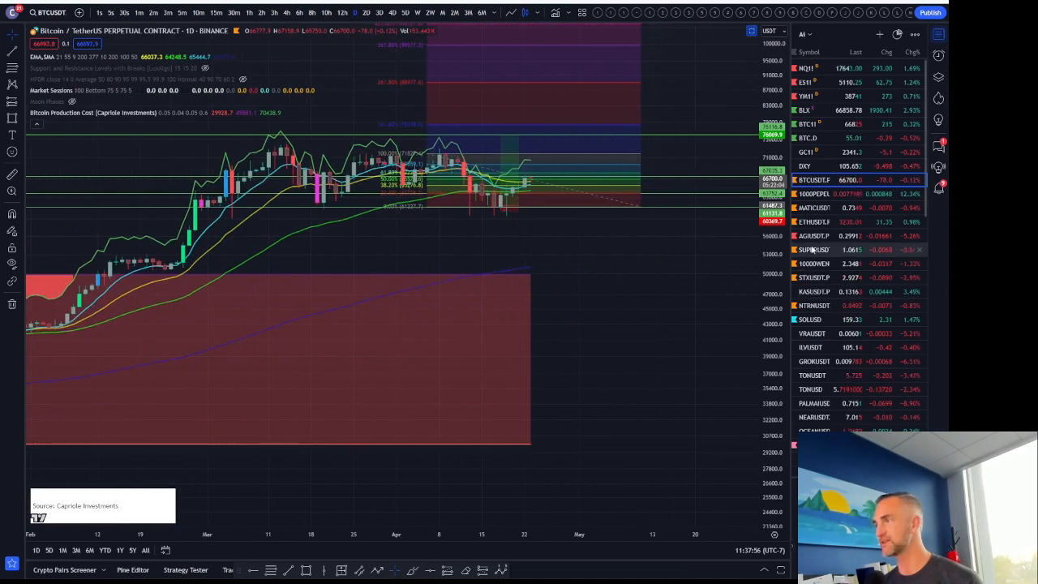
{"action": "mouse_move", "coordinate": [587, 211]}
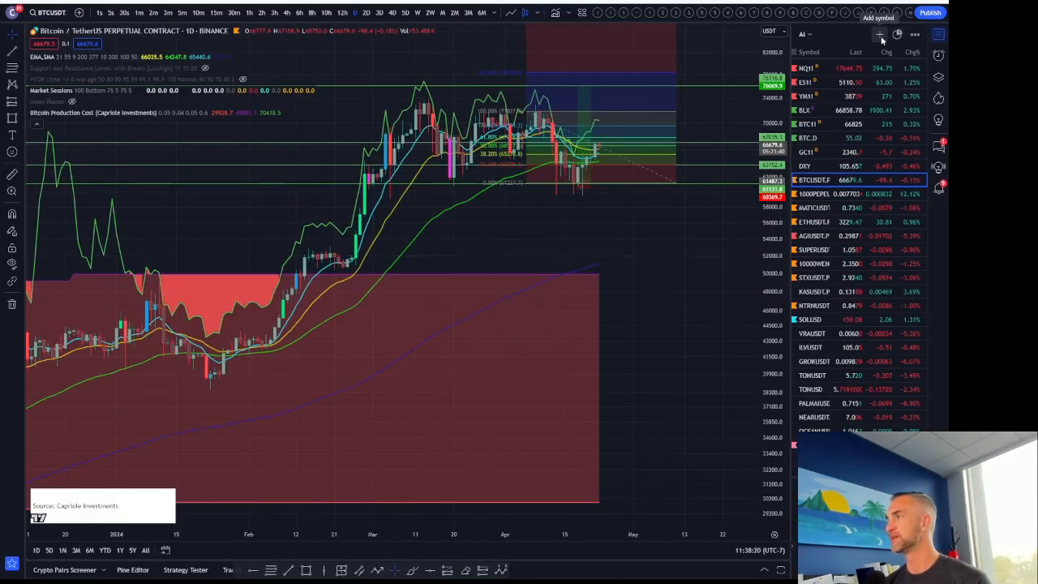
Step: Load the Coinbase Bitcoin / U.S. Dollar (BTCUSD) chart via symbol search
{"action": "left_click", "coordinate": [880, 39]}
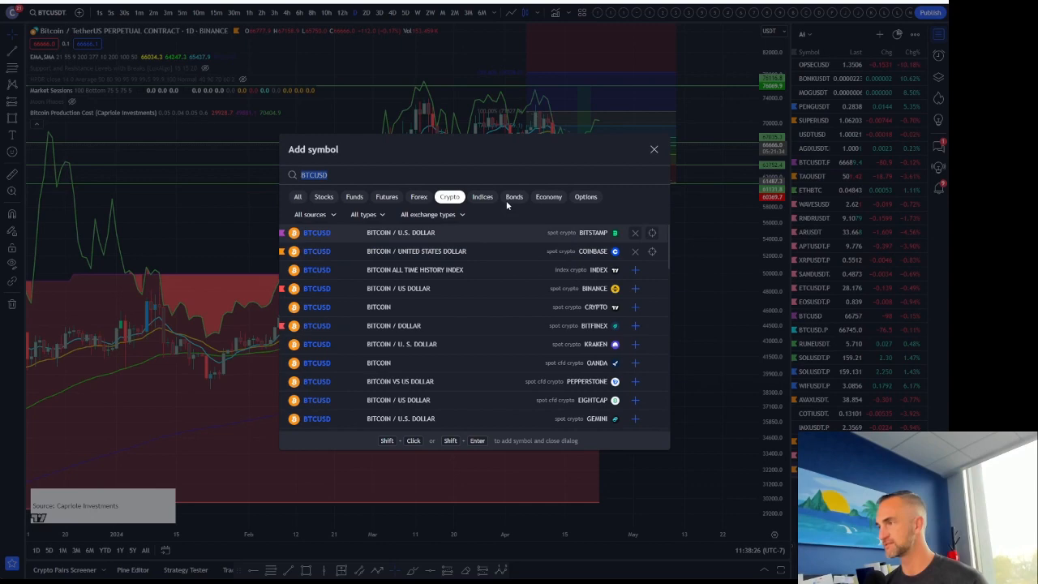
{"action": "left_click", "coordinate": [654, 149]}
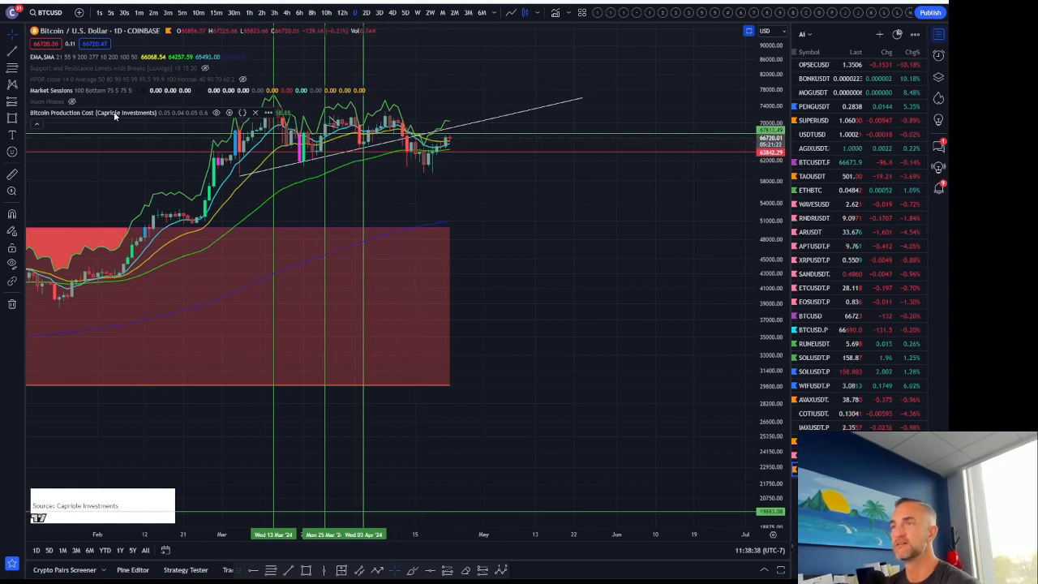
{"action": "left_click", "coordinate": [230, 113]}
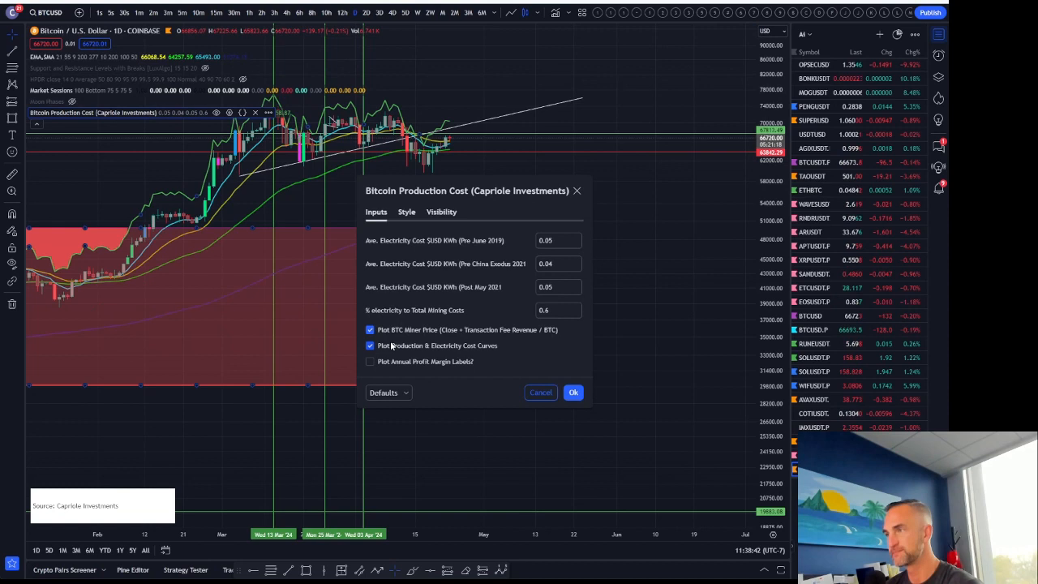
{"action": "left_click", "coordinate": [405, 211]}
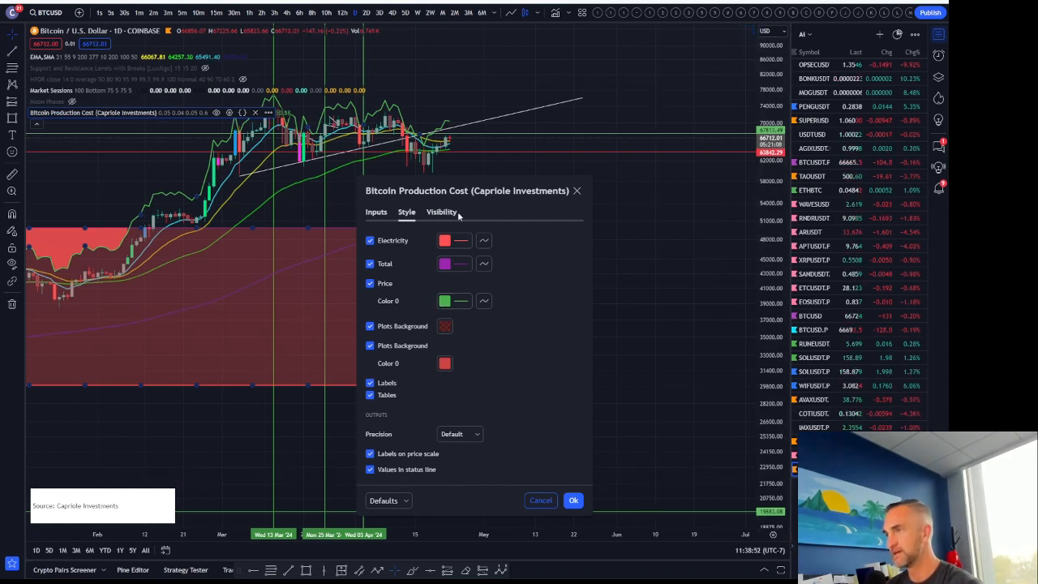
{"action": "left_click", "coordinate": [377, 211]}
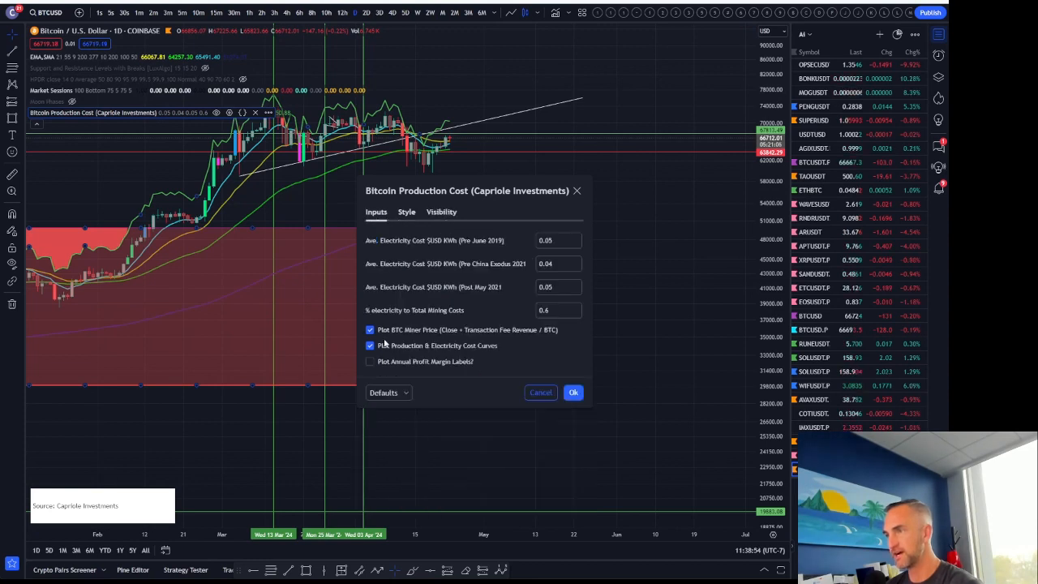
{"action": "mouse_move", "coordinate": [389, 295]}
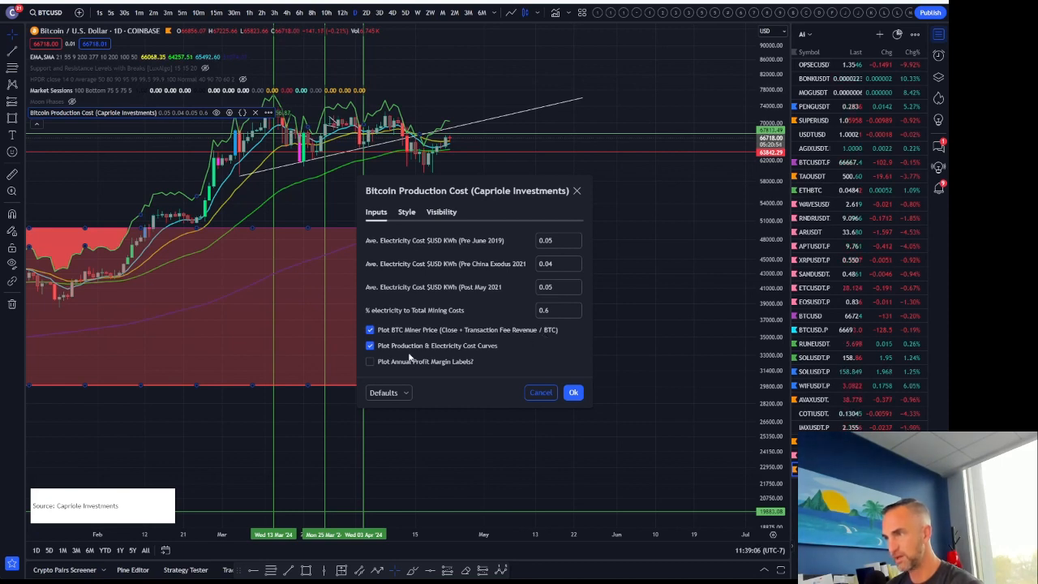
{"action": "mouse_move", "coordinate": [487, 357]}
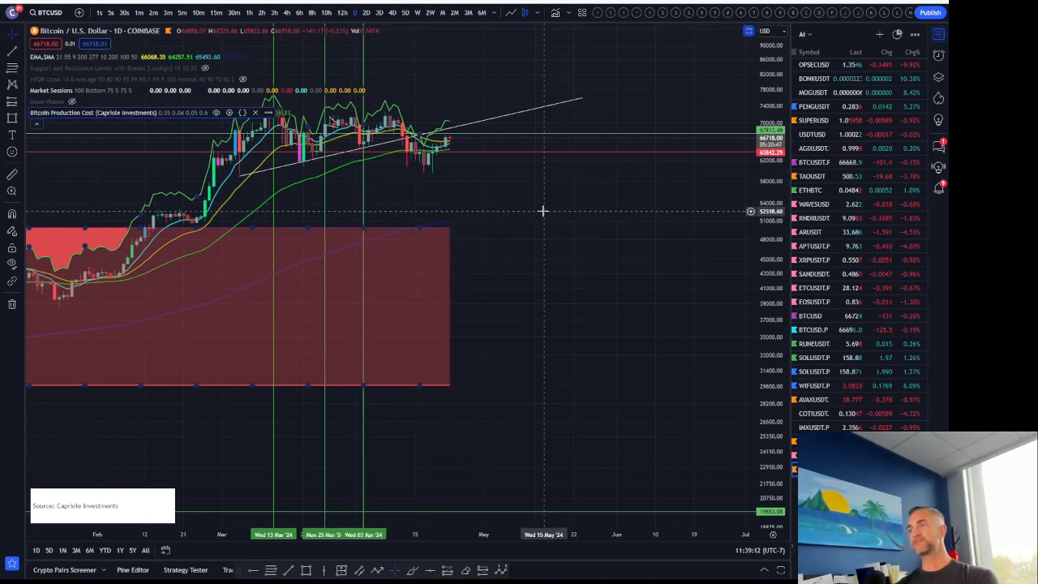
{"action": "mouse_move", "coordinate": [555, 201]}
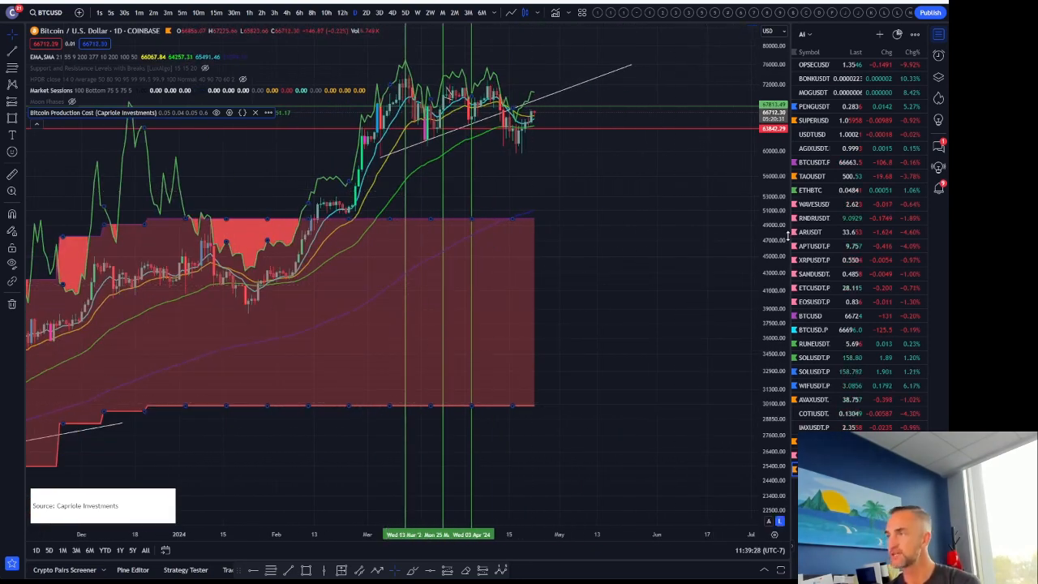
{"action": "mouse_move", "coordinate": [513, 201]}
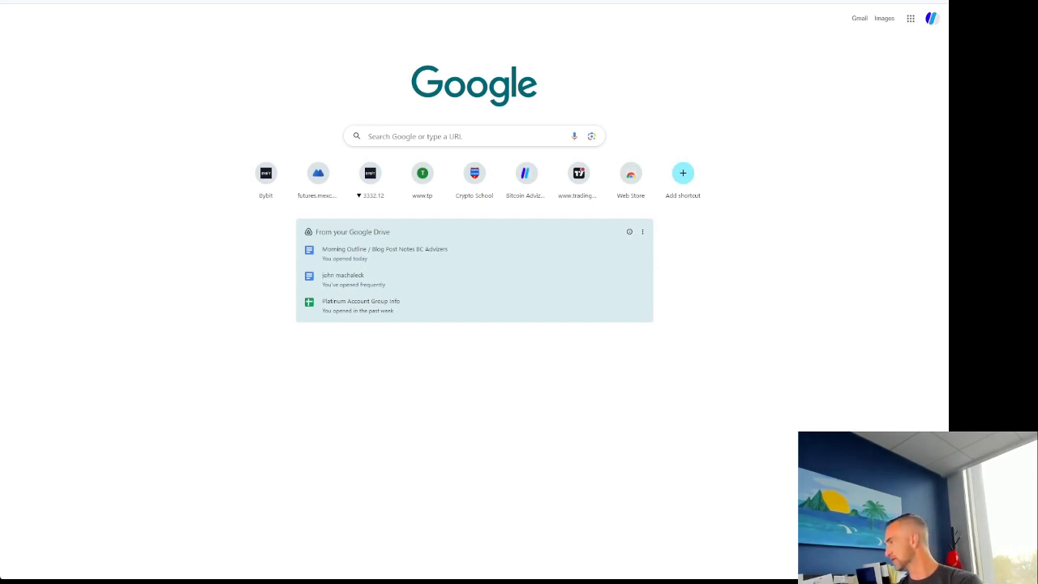
Step: Search Google for 'when was the last bitcoin halving' and read the April 20, 2024 answer
{"action": "type", "text": "when was the last bitcoin halving"}
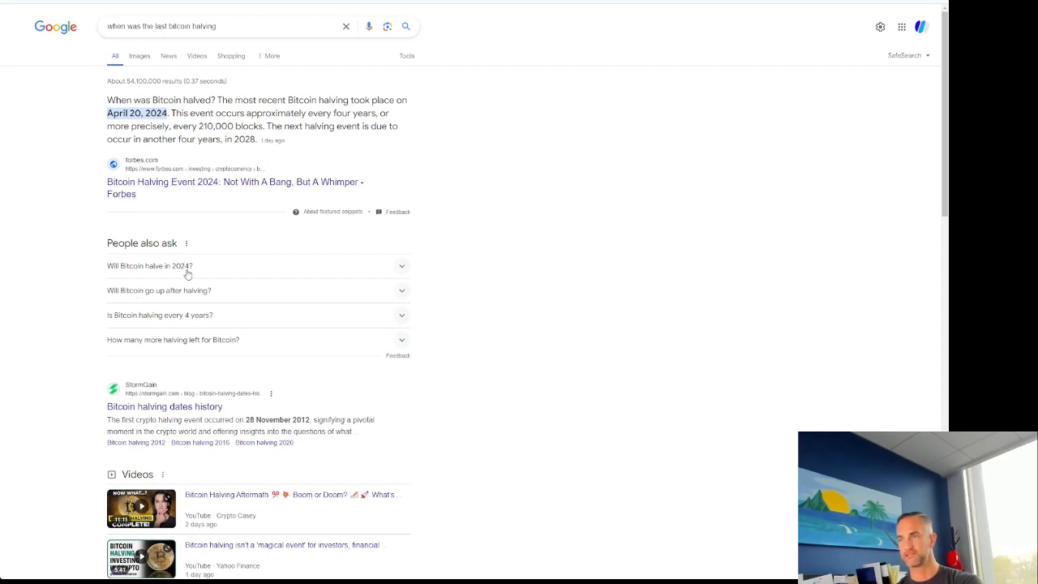
{"action": "scroll", "scroll_direction": "down", "scroll_amount": 3}
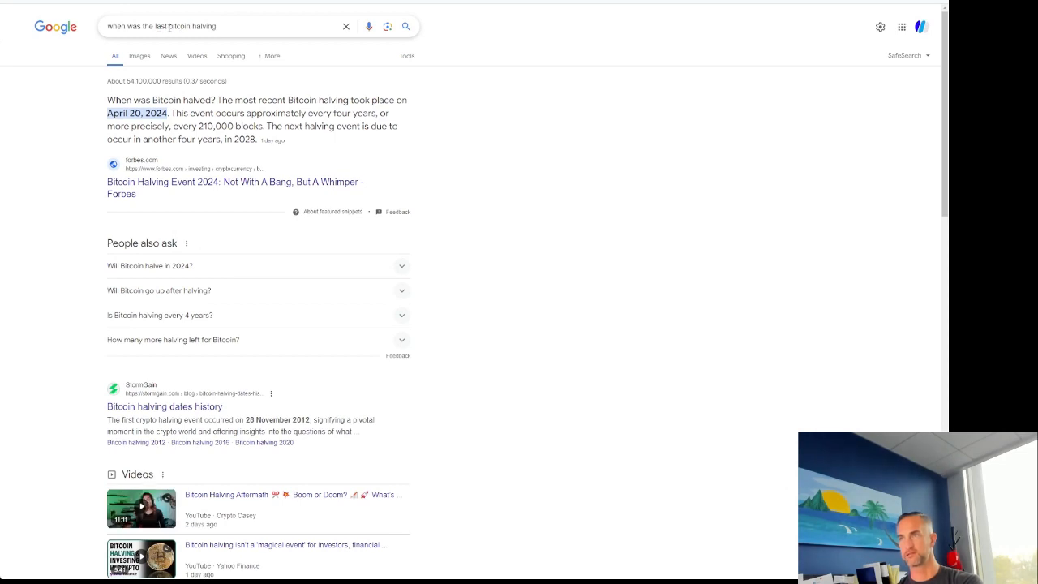
{"action": "left_click", "coordinate": [203, 26]}
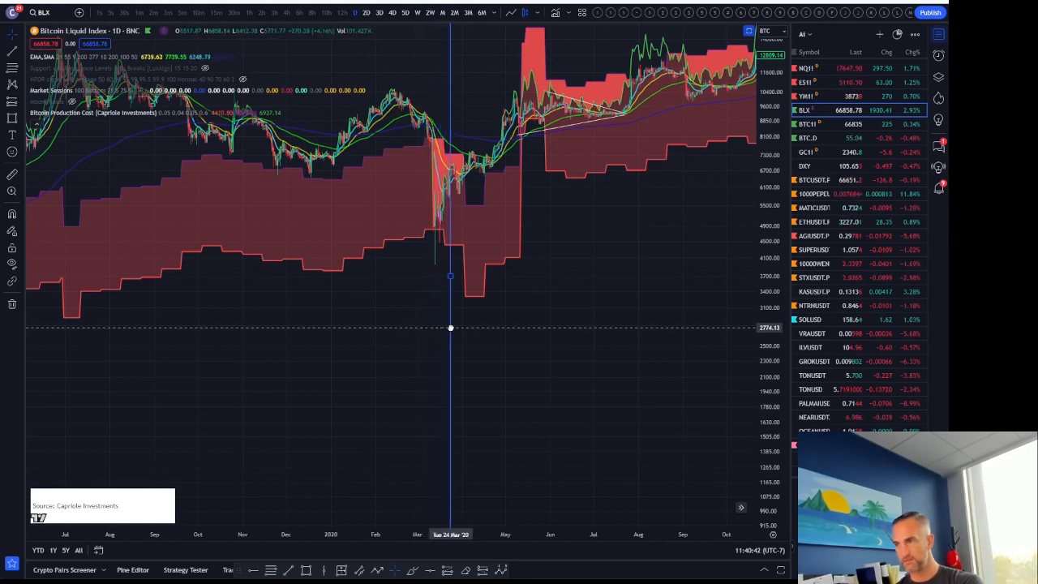
{"action": "mouse_move", "coordinate": [511, 328]}
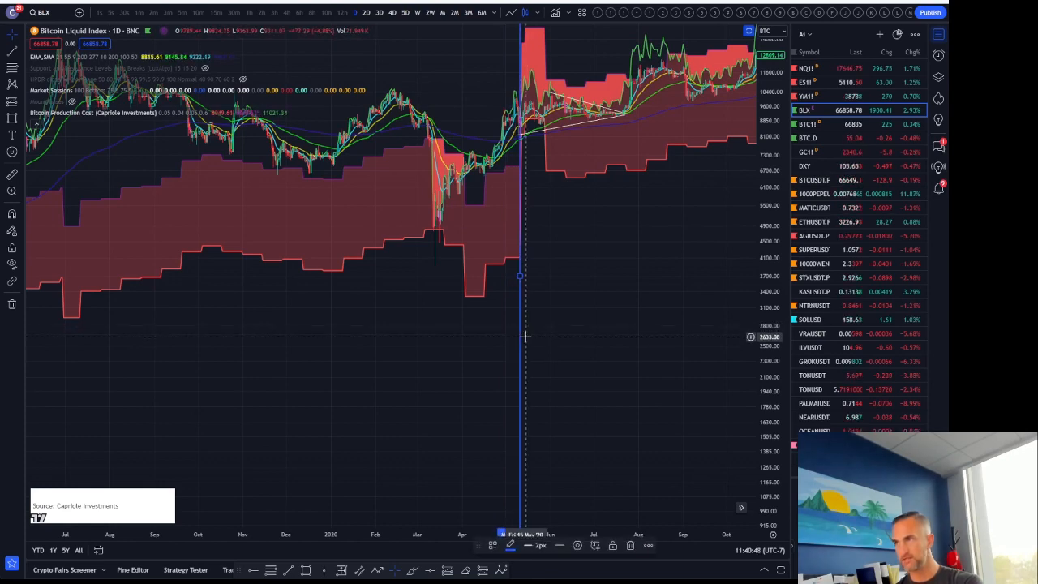
Step: Zoom the Bitcoin Liquid Index chart into the May 2020 halving period
{"action": "left_click_drag", "start_coordinate": [525, 336], "coordinate": [237, 415]}
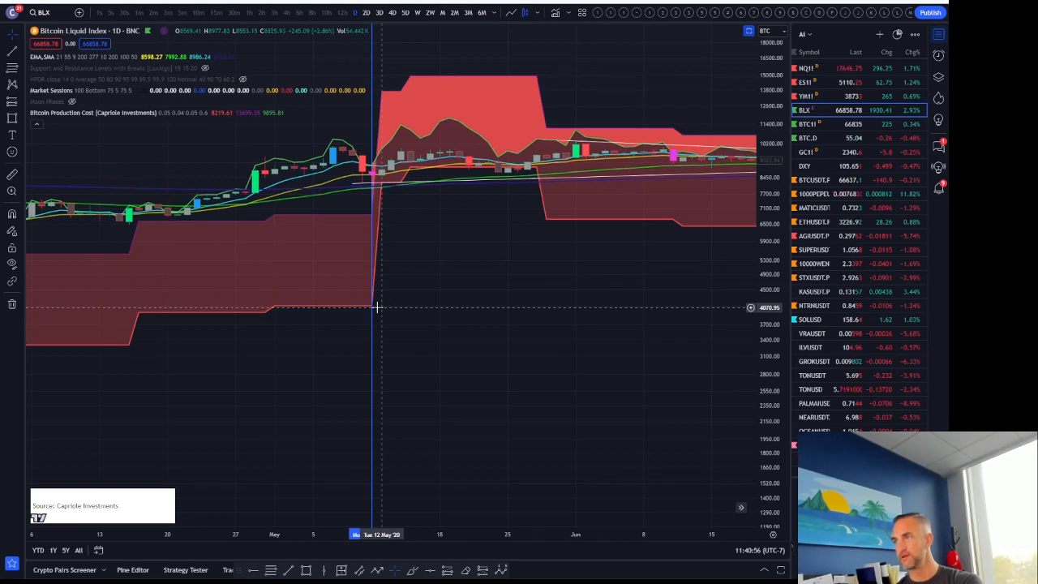
{"action": "mouse_move", "coordinate": [509, 174]}
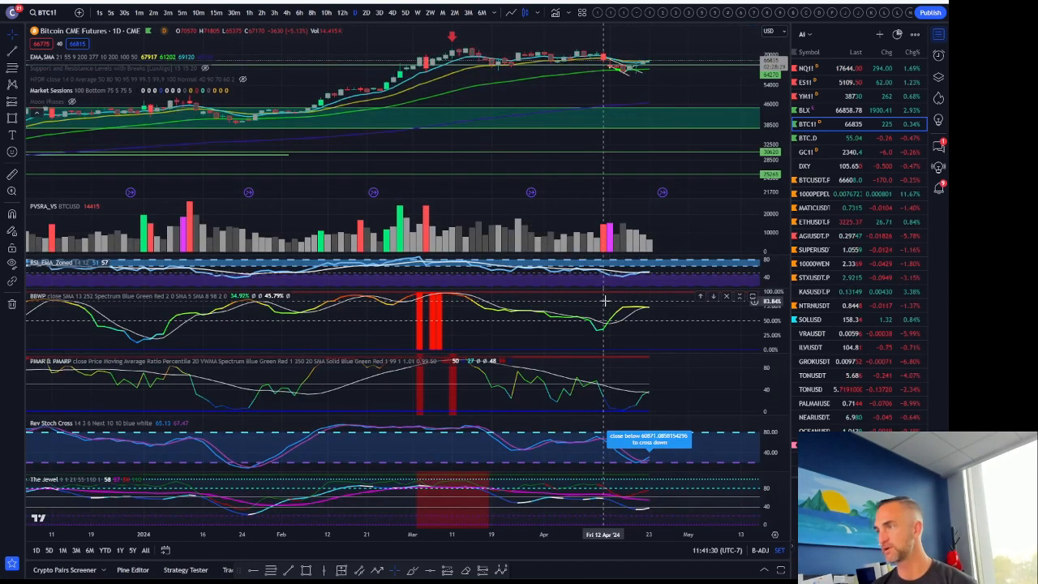
{"action": "mouse_move", "coordinate": [631, 300]}
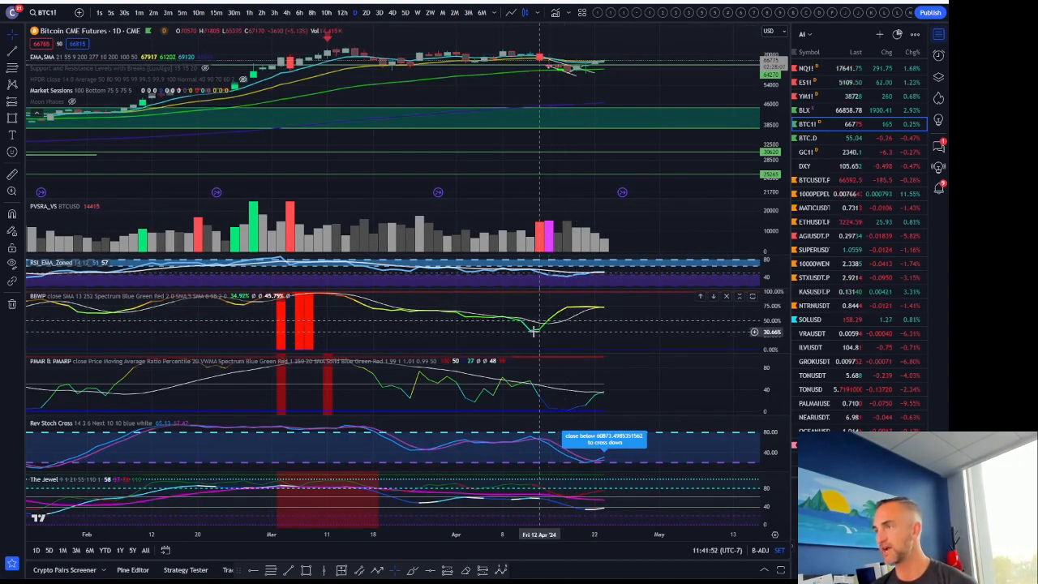
{"action": "mouse_move", "coordinate": [567, 331]}
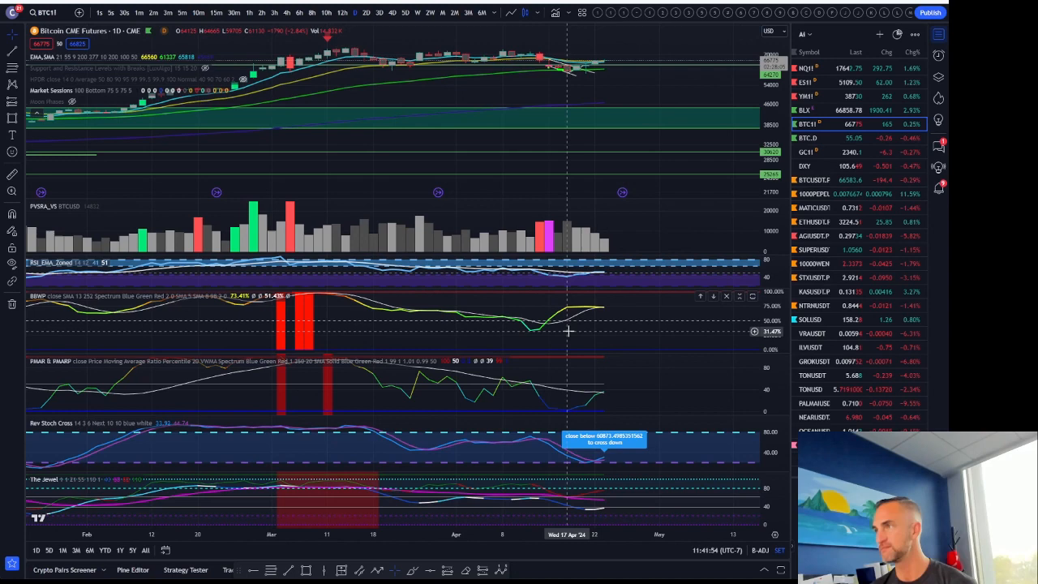
{"action": "mouse_move", "coordinate": [576, 331]}
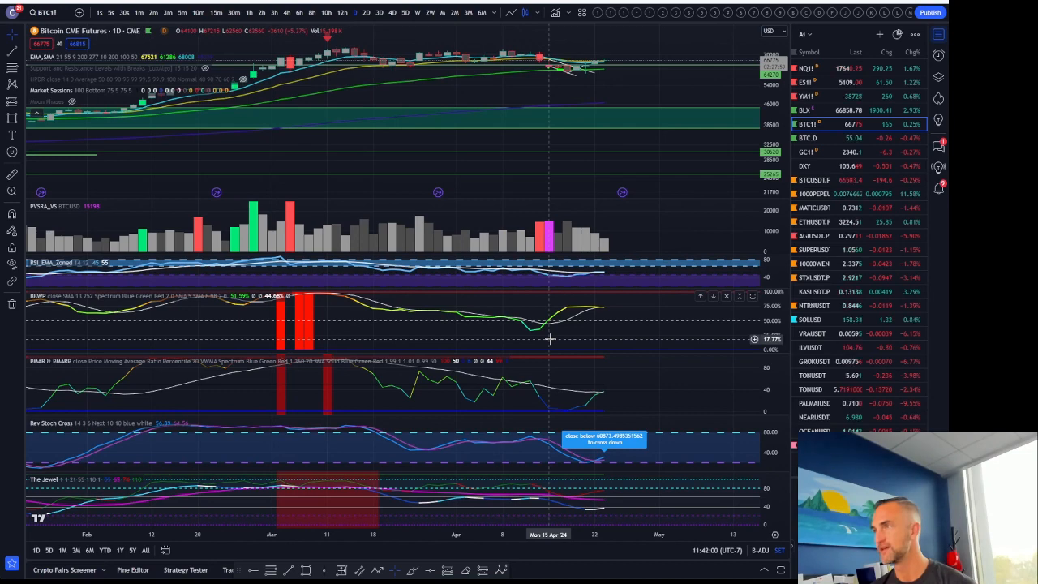
{"action": "mouse_move", "coordinate": [584, 341]}
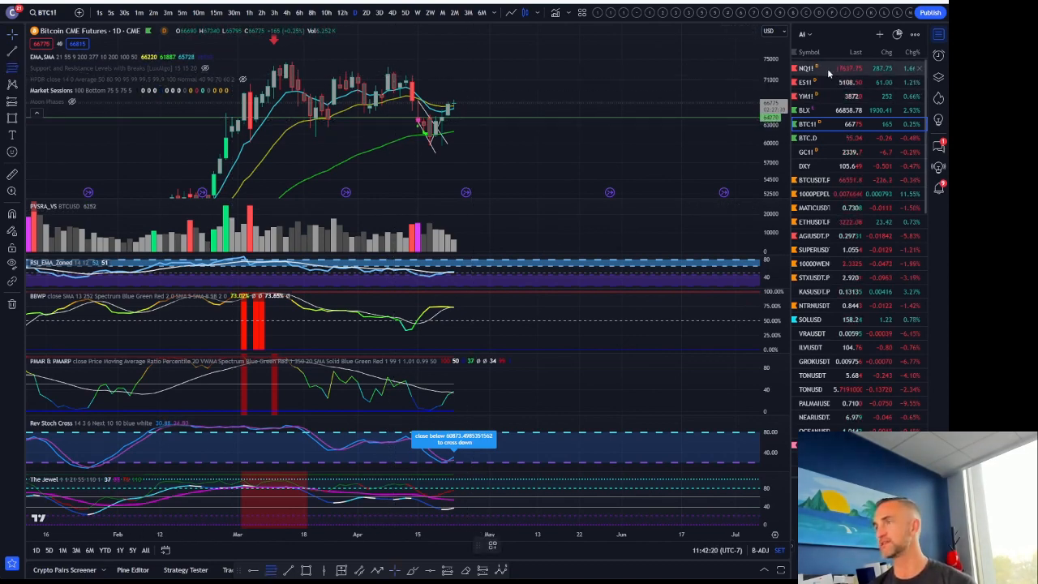
{"action": "left_click", "coordinate": [806, 68]}
{"action": "type", "text": "BI"}
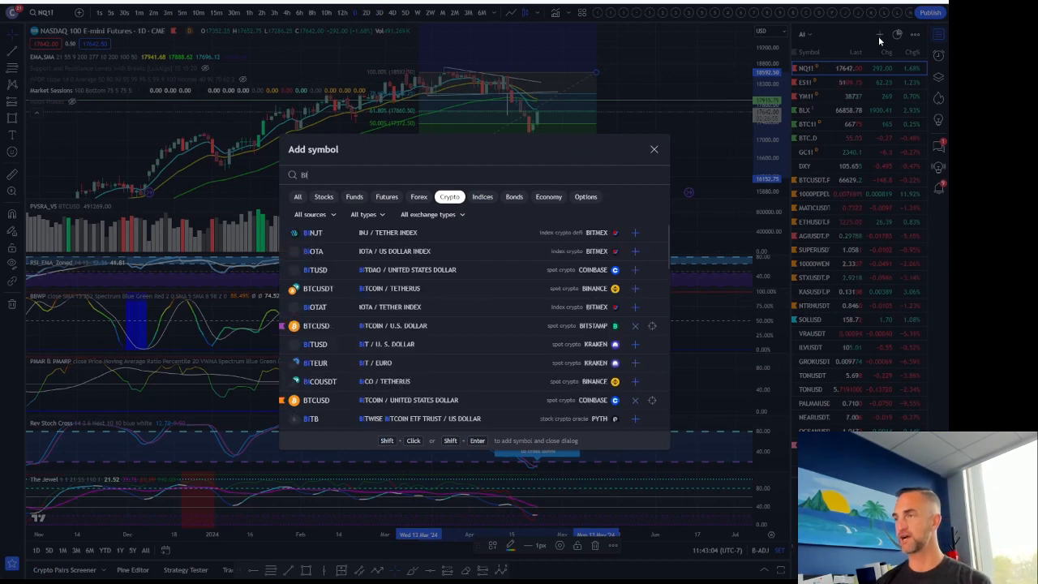
{"action": "type", "text": "VIX"}
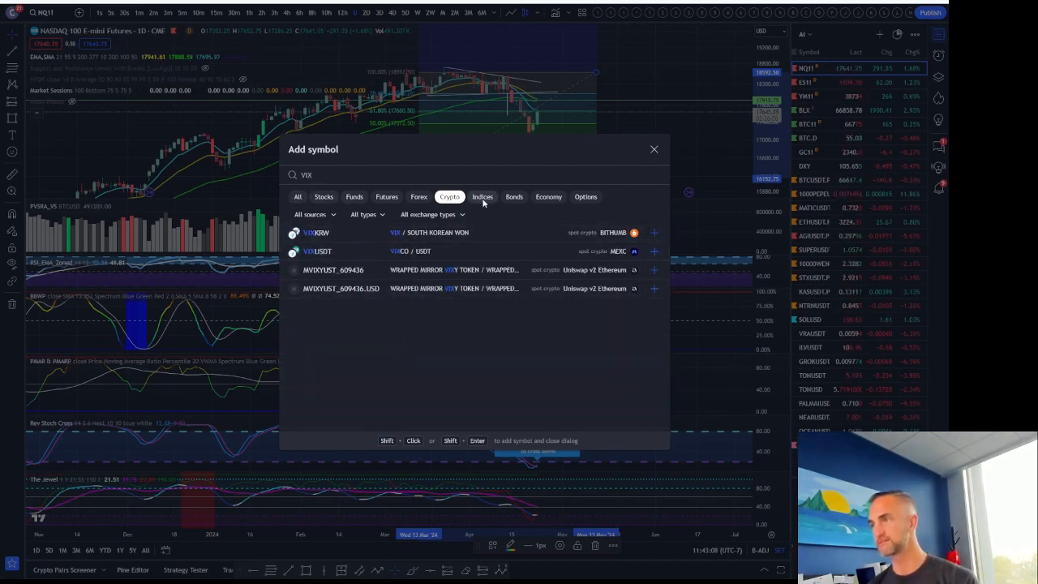
{"action": "left_click", "coordinate": [483, 197]}
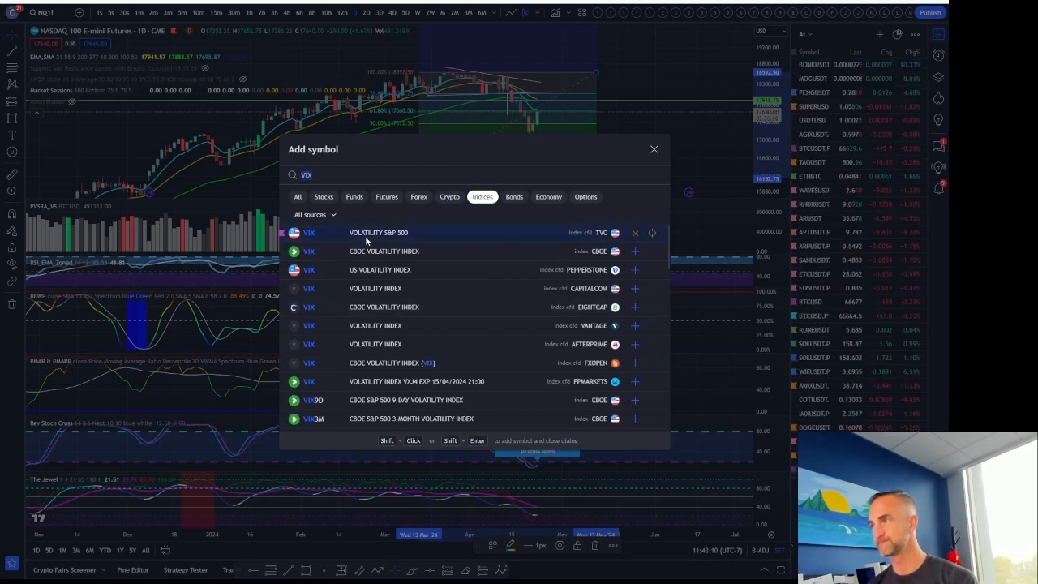
{"action": "left_click", "coordinate": [655, 149]}
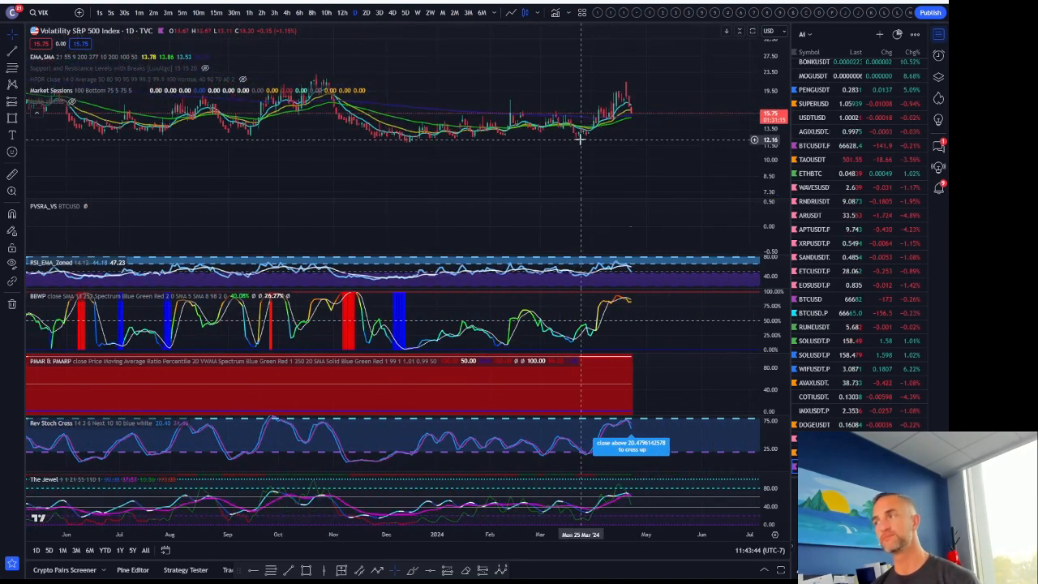
{"action": "mouse_move", "coordinate": [624, 100]}
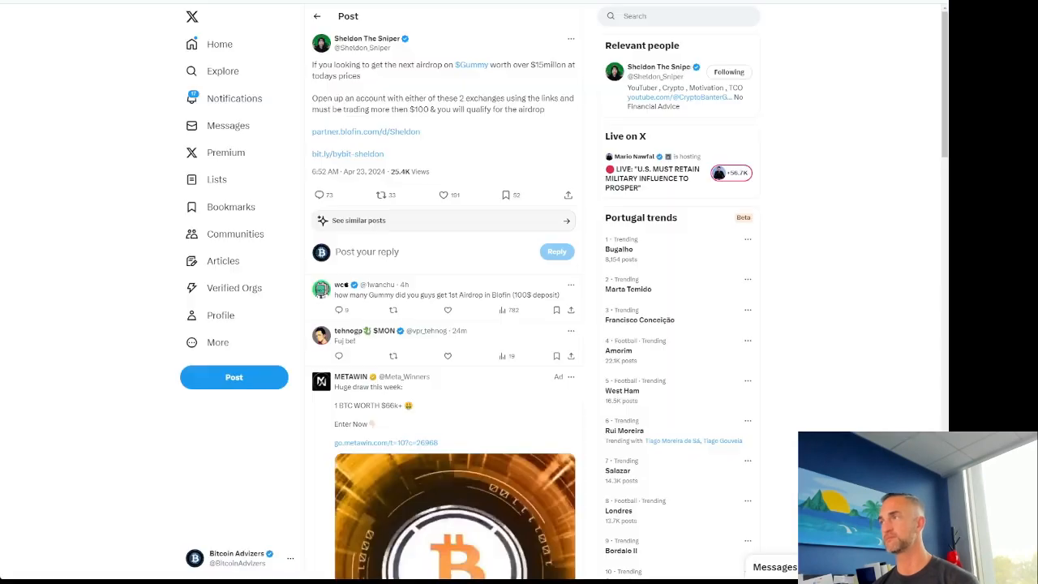
{"action": "left_click", "coordinate": [678, 16]}
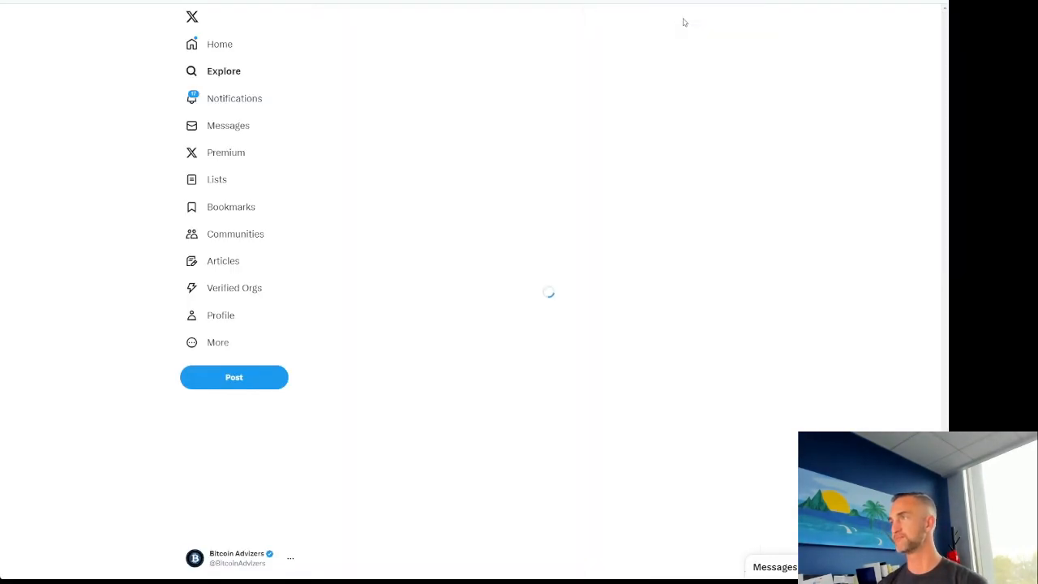
{"action": "type", "text": "ansem"}
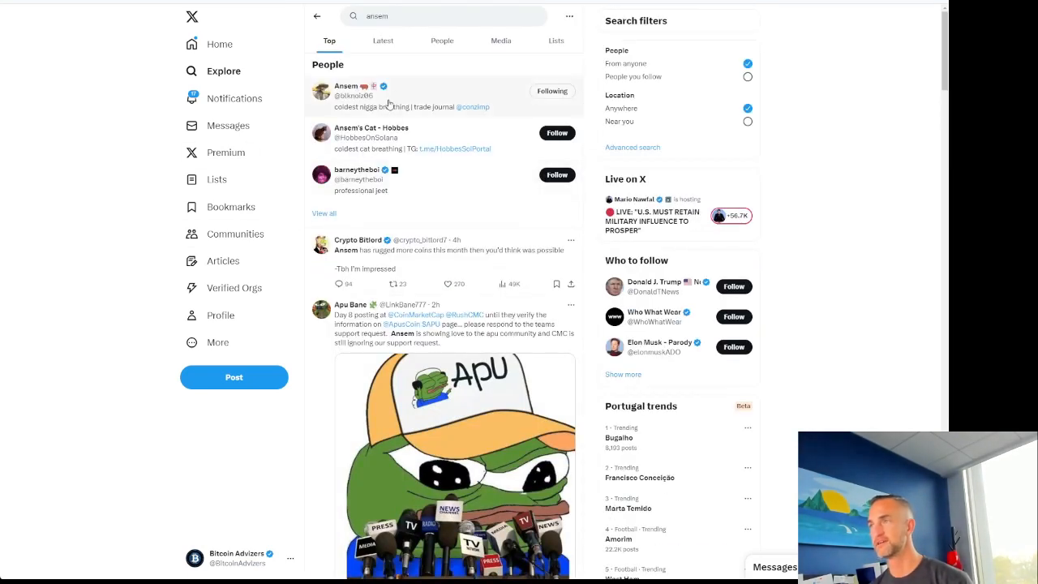
{"action": "left_click", "coordinate": [347, 90]}
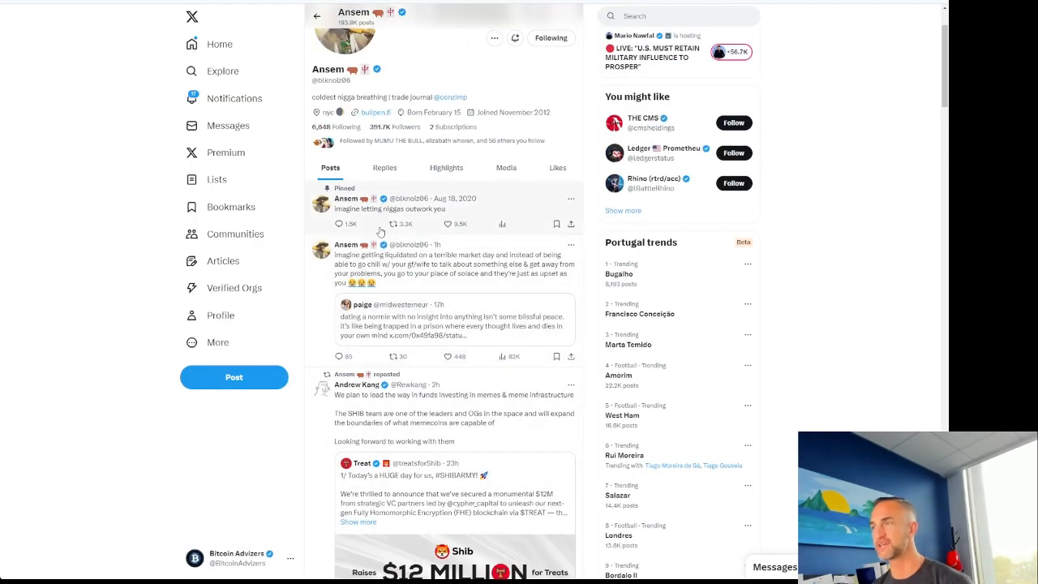
{"action": "scroll", "scroll_direction": "down", "scroll_amount": 3}
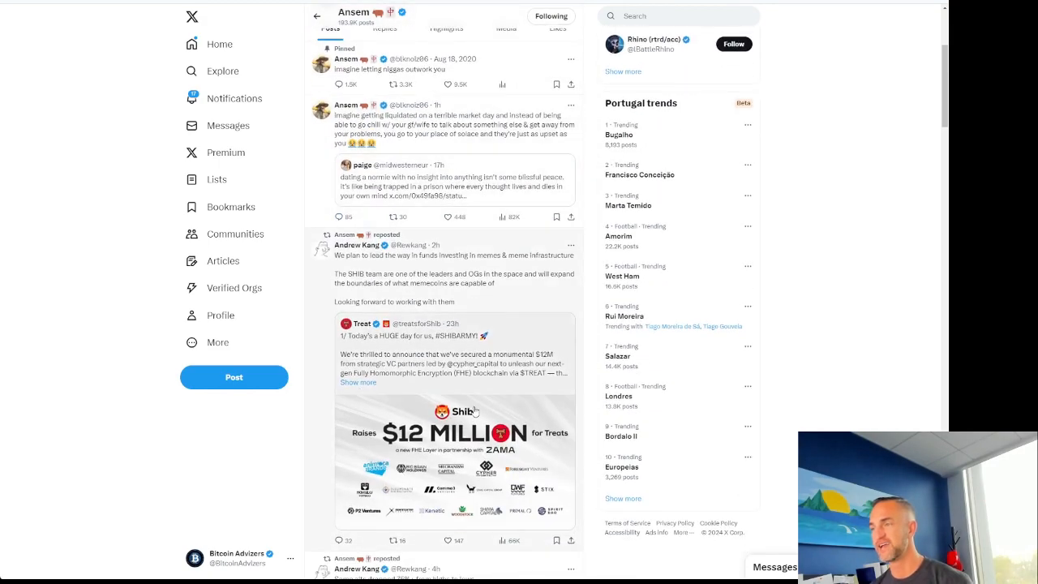
{"action": "scroll", "scroll_direction": "down", "scroll_amount": 3}
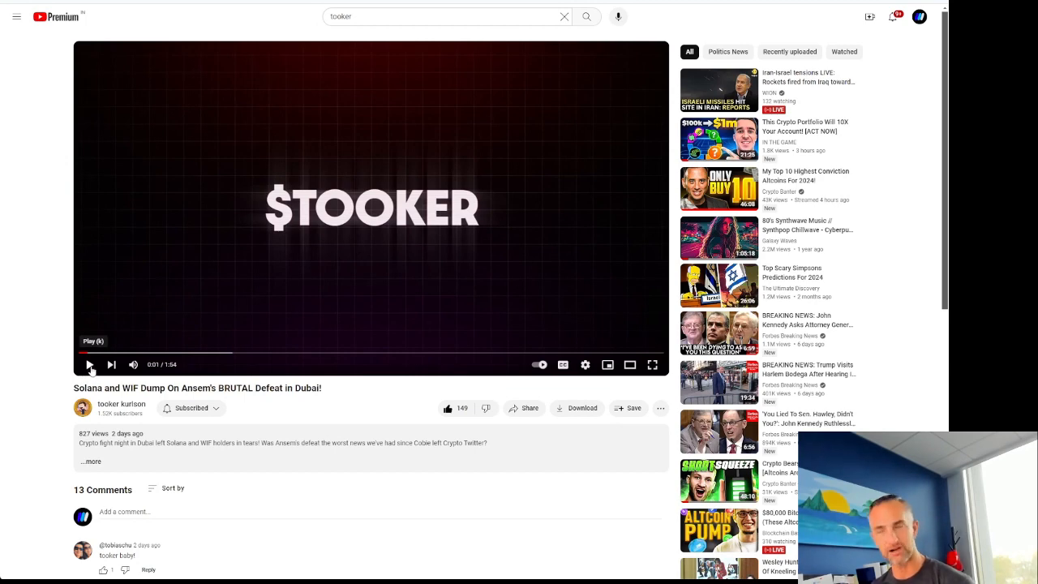
Step: Play the $TOOKER video, then watch the EXCLUSIVE Interview video from the tooker results
{"action": "left_click", "coordinate": [89, 363]}
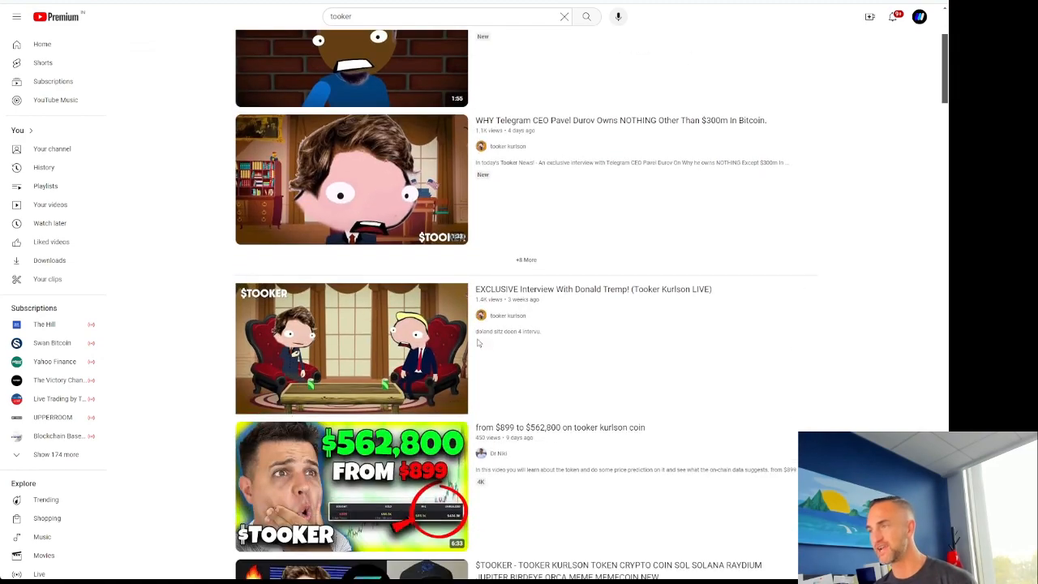
{"action": "left_click", "coordinate": [351, 347]}
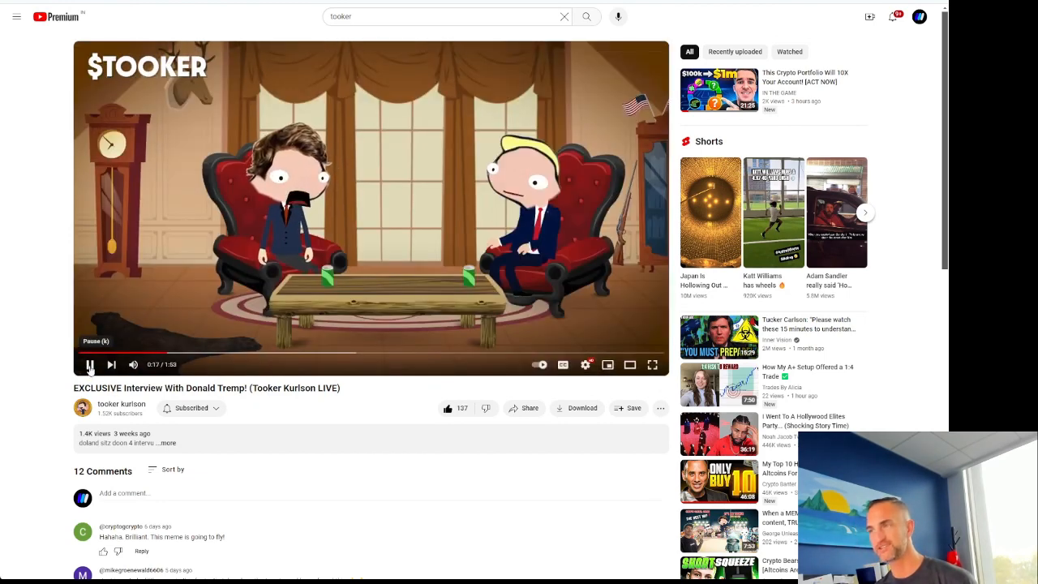
{"action": "left_click", "coordinate": [91, 364]}
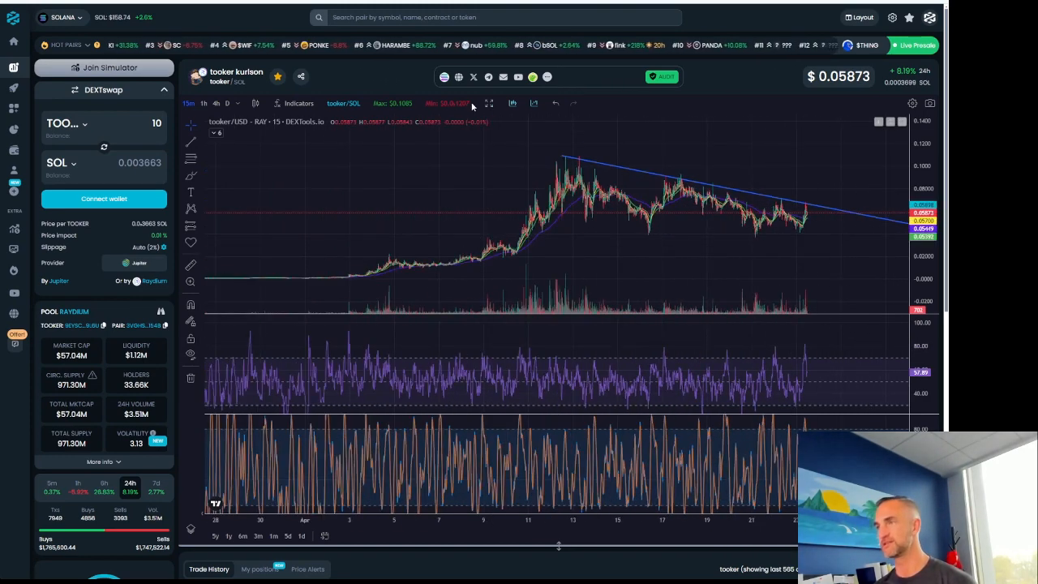
Step: Switch the tooker kurlson pair chart between a longer and a shorter timeframe
{"action": "left_click", "coordinate": [227, 104]}
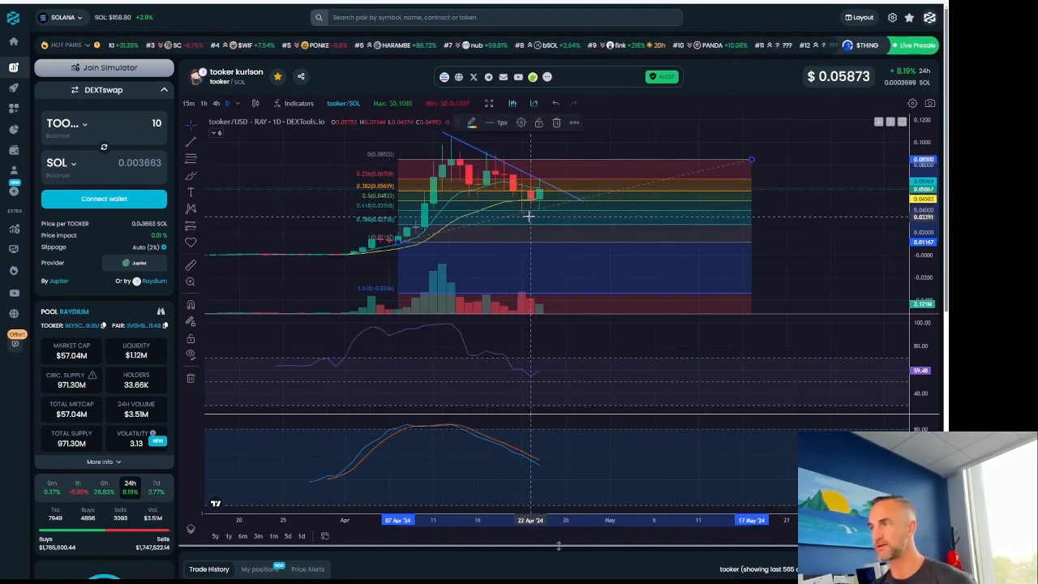
{"action": "mouse_move", "coordinate": [542, 217]}
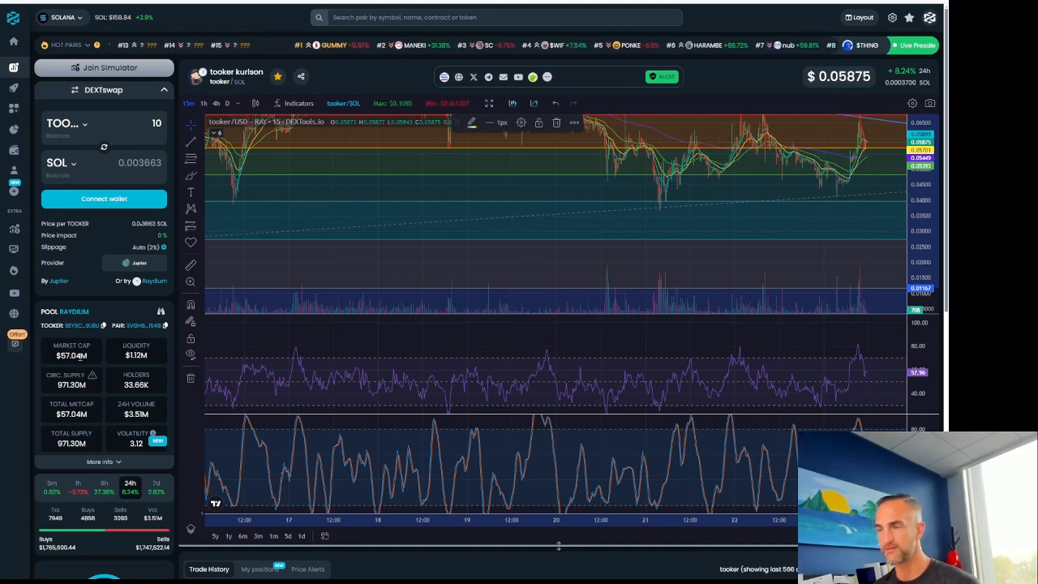
{"action": "left_click", "coordinate": [13, 16]}
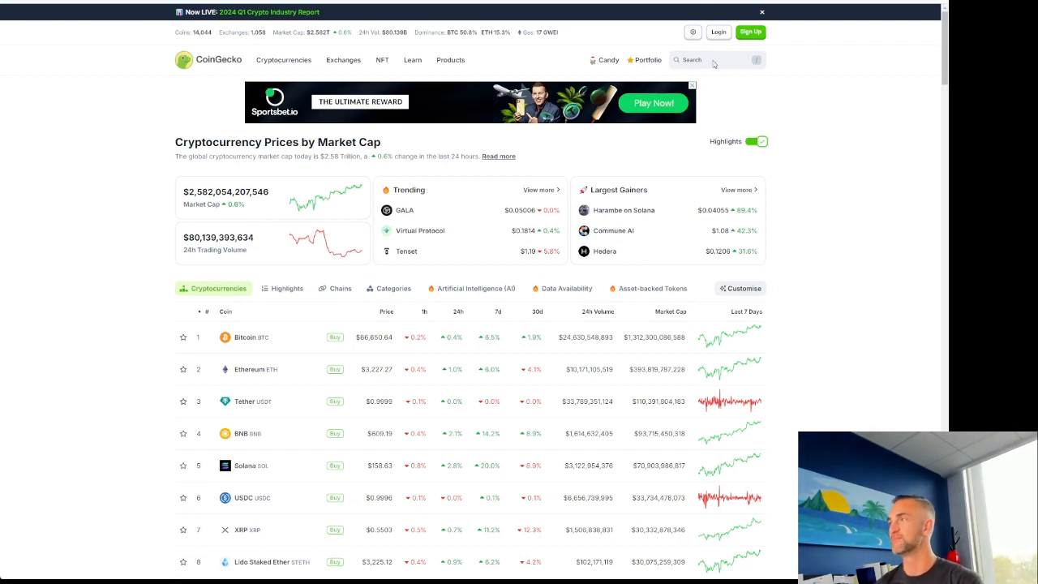
Step: Search CoinGecko for 'dog' and open the dogwifhat (WIF) price page
{"action": "left_click", "coordinate": [705, 58]}
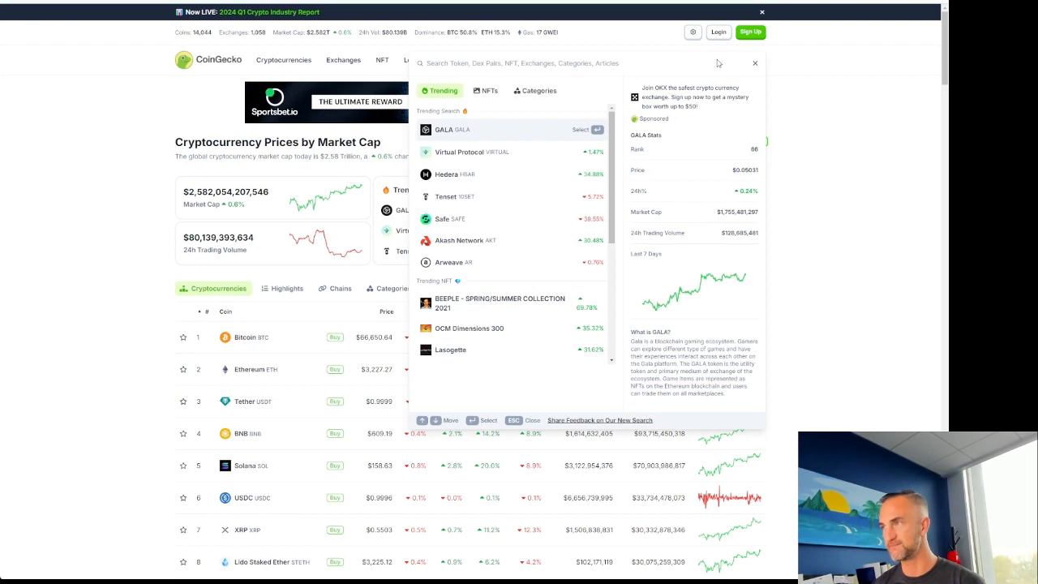
{"action": "type", "text": "dog"}
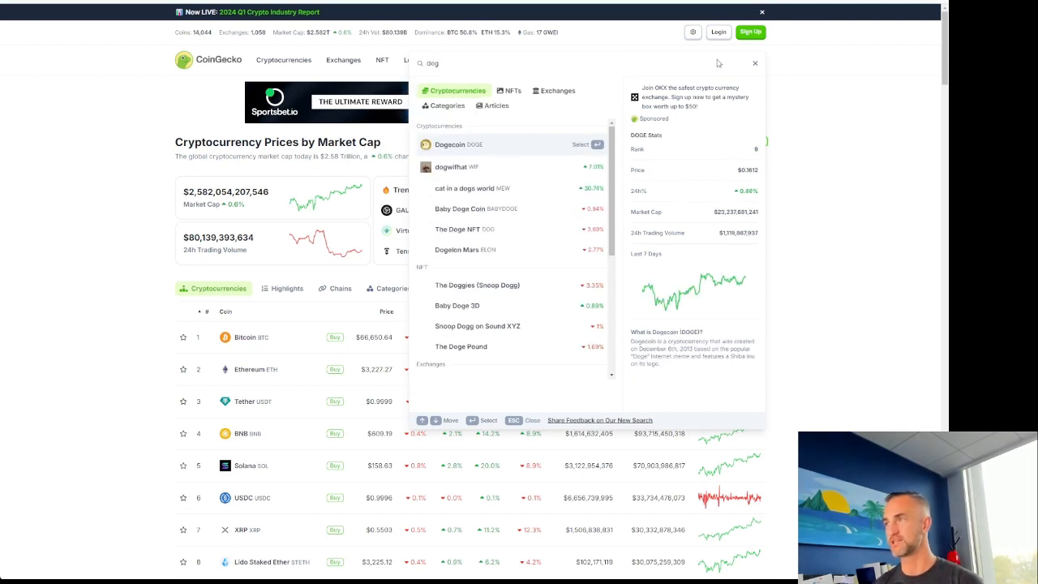
{"action": "mouse_move", "coordinate": [457, 165]}
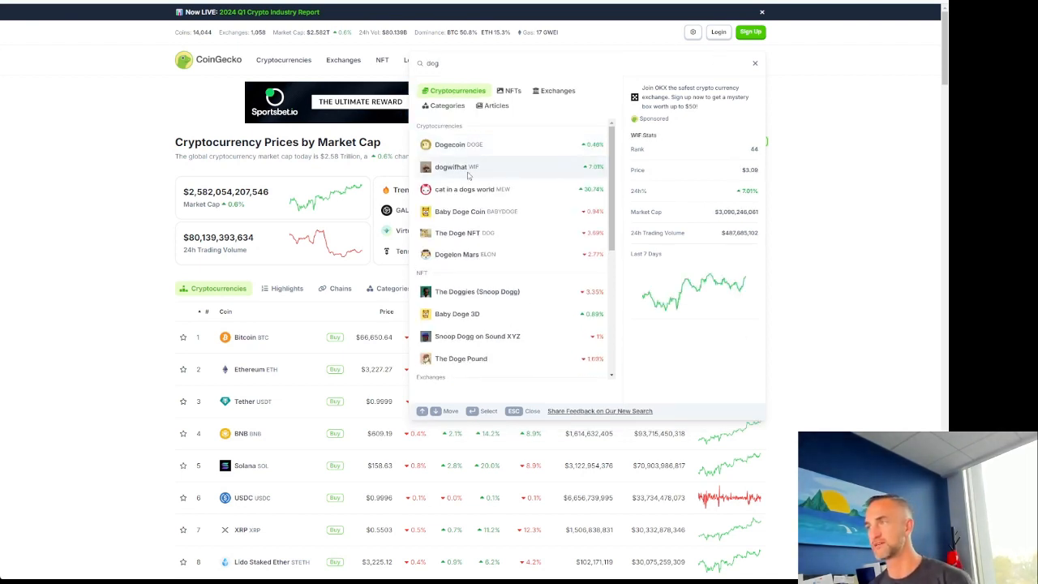
{"action": "left_click", "coordinate": [451, 165]}
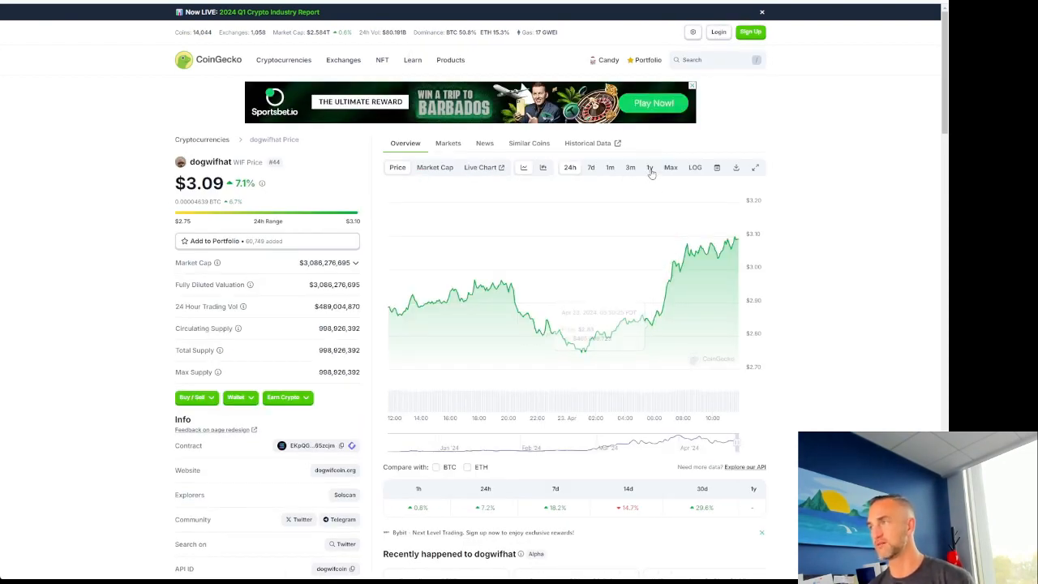
Step: View the dogwifhat price chart over the 1M and 1Y ranges
{"action": "left_click", "coordinate": [672, 167]}
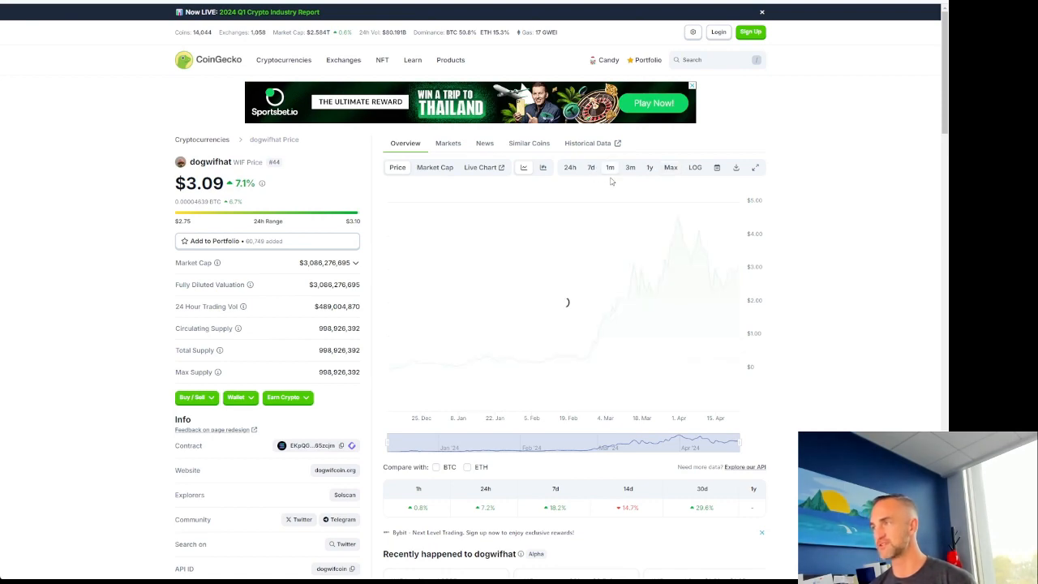
{"action": "scroll", "scroll_direction": "down", "scroll_amount": 3}
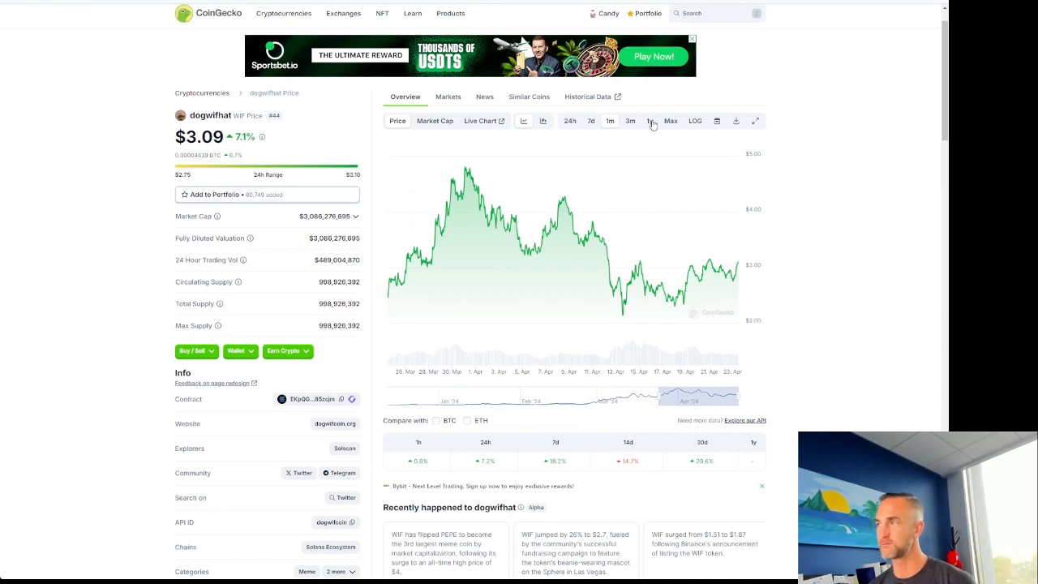
{"action": "left_click", "coordinate": [649, 120]}
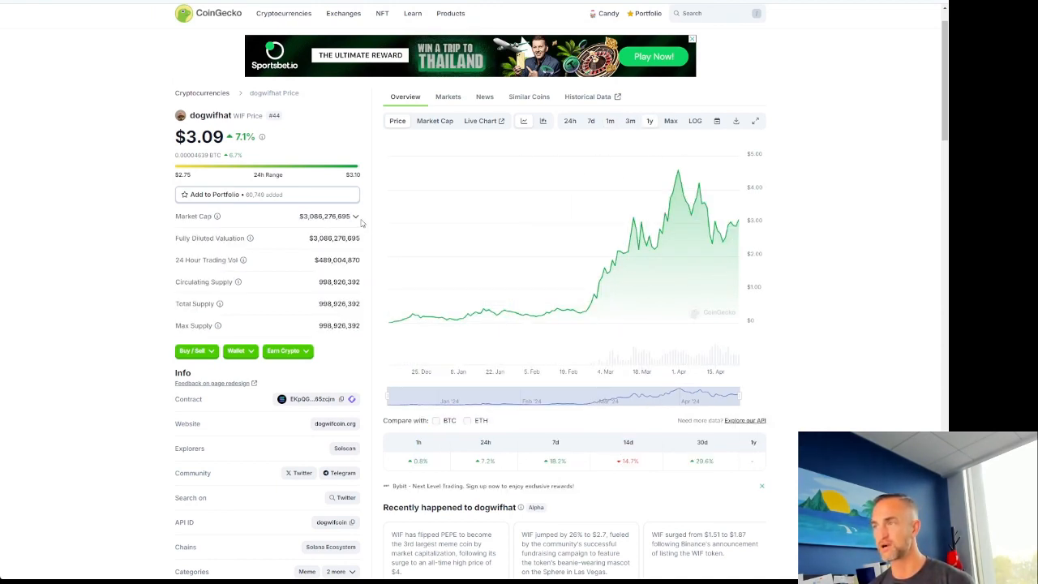
{"action": "double_click", "coordinate": [316, 216]}
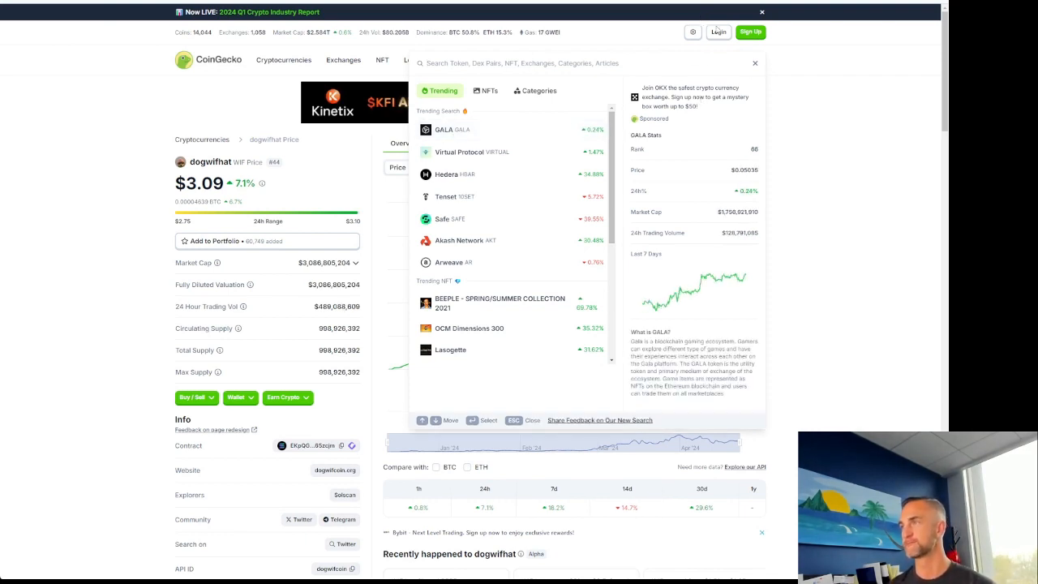
Step: Search CoinGecko for 'doge', passing the GALA result, and open the Dogecoin price page
{"action": "type", "text": "do"}
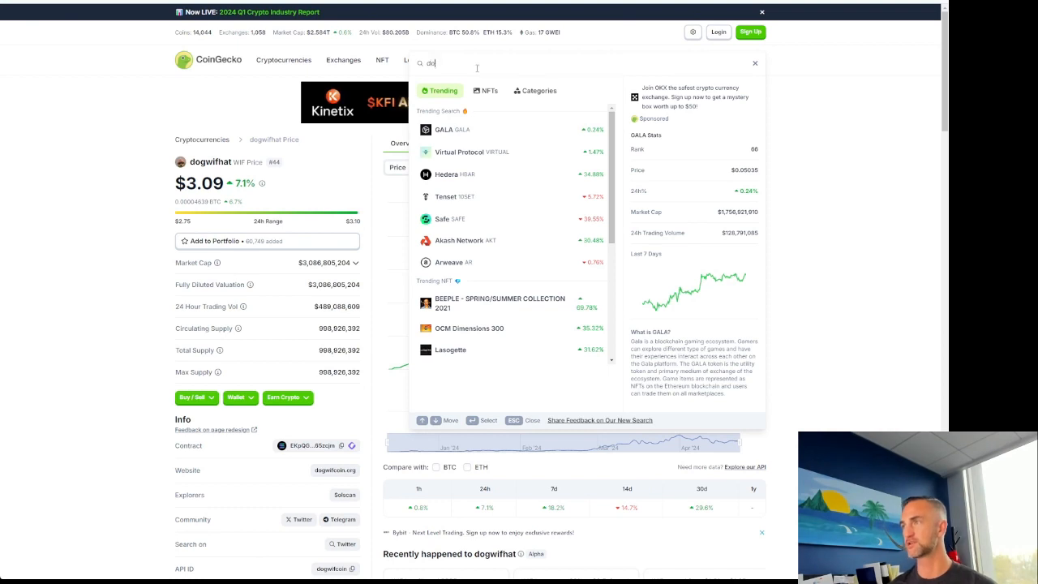
{"action": "left_click", "coordinate": [445, 130]}
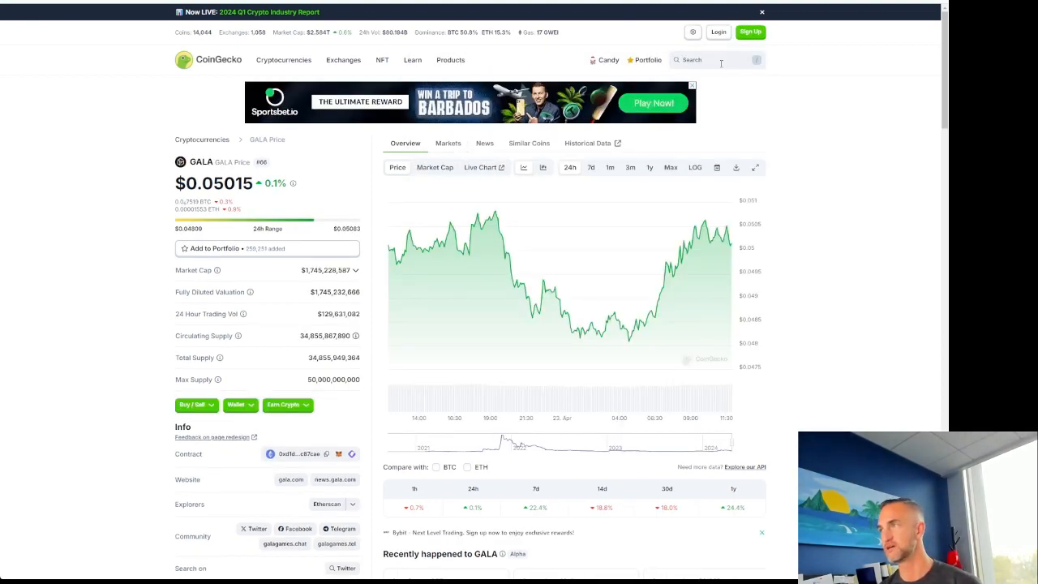
{"action": "type", "text": "doge"}
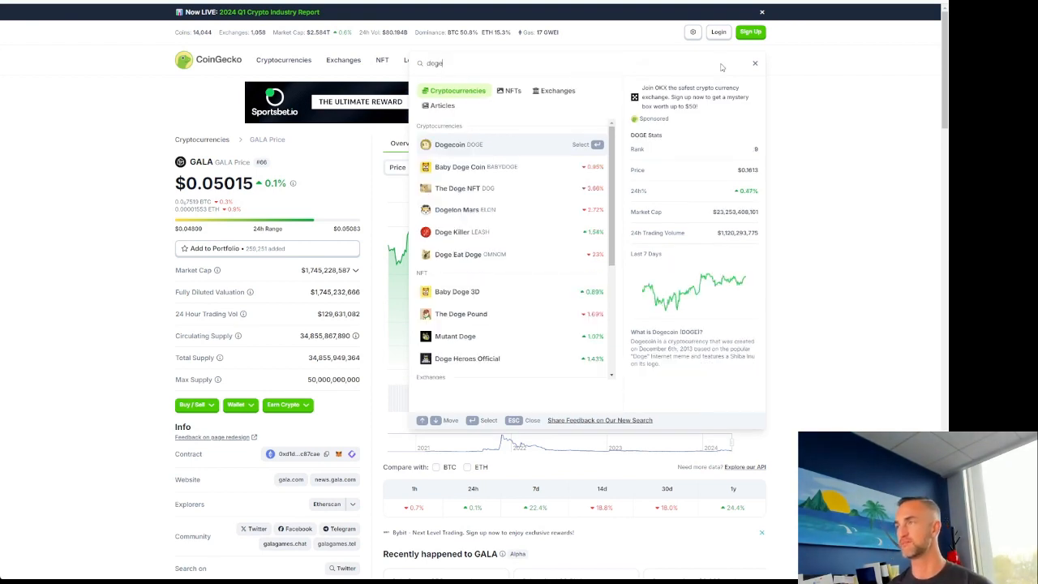
{"action": "left_click", "coordinate": [449, 144]}
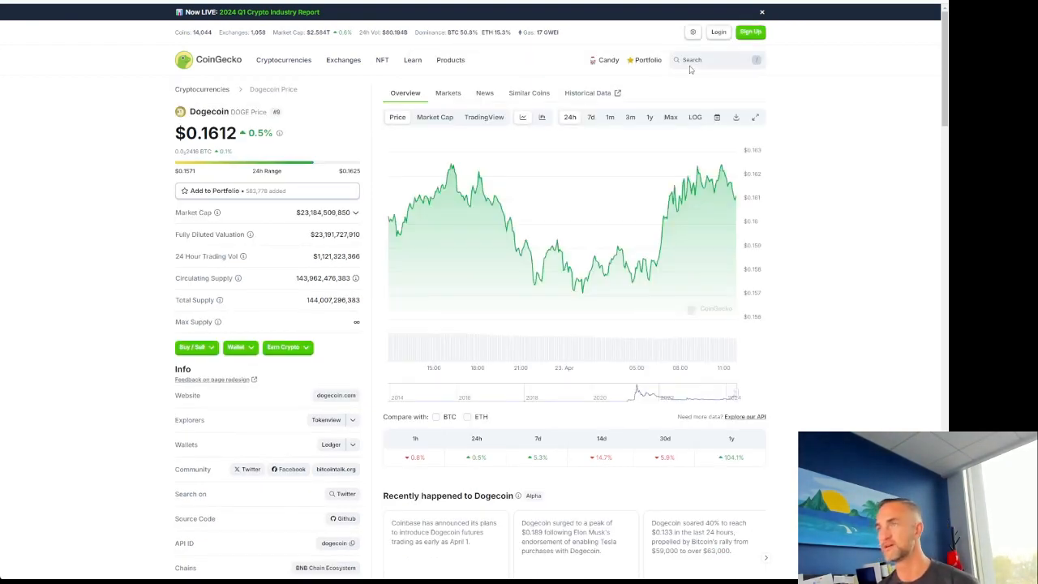
Step: Show Dogecoin's full price history with the Max range, then reopen the coin search
{"action": "left_click", "coordinate": [672, 117]}
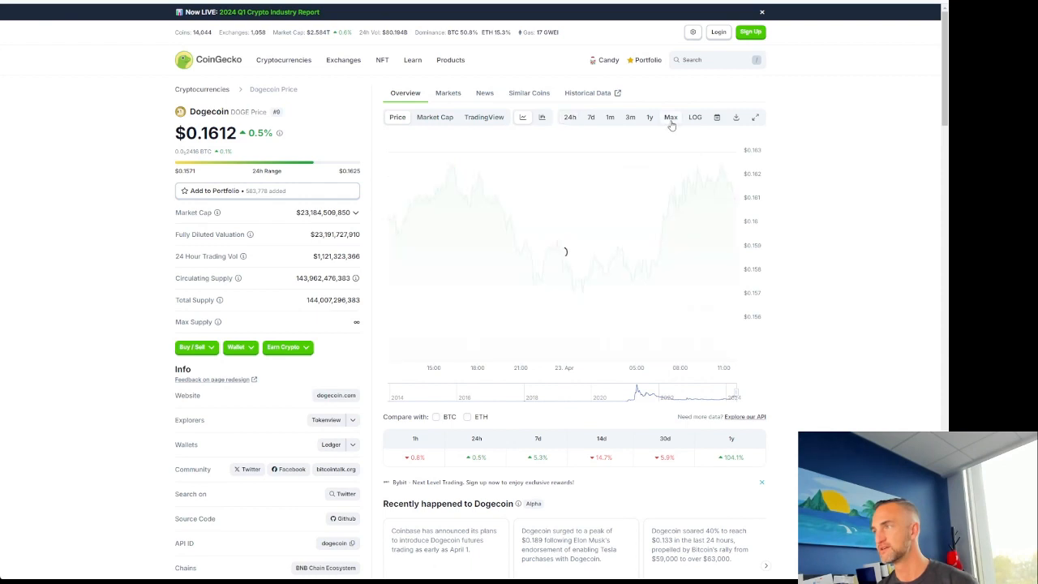
{"action": "left_click", "coordinate": [672, 117]}
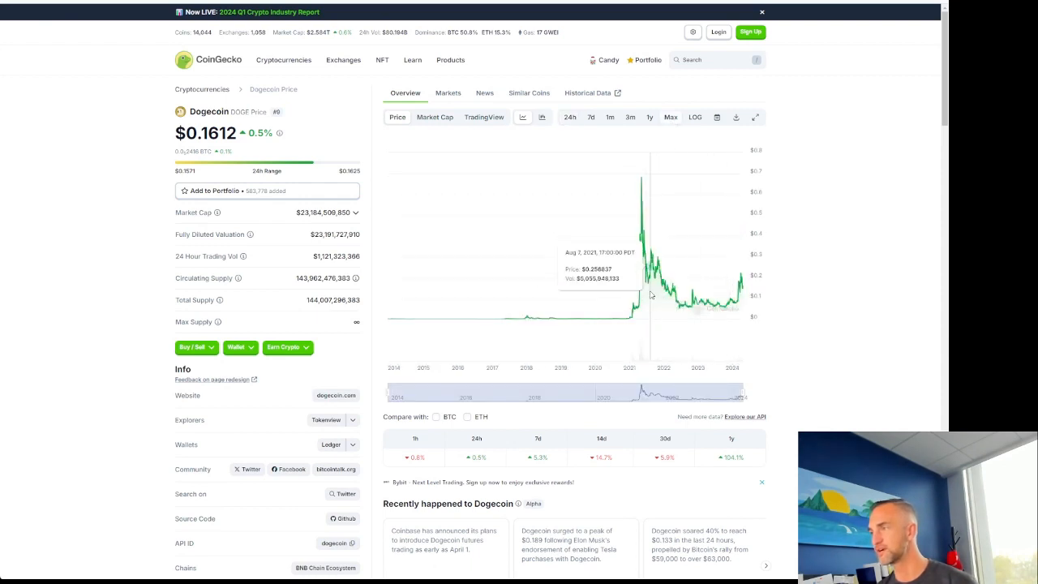
{"action": "mouse_move", "coordinate": [535, 339]}
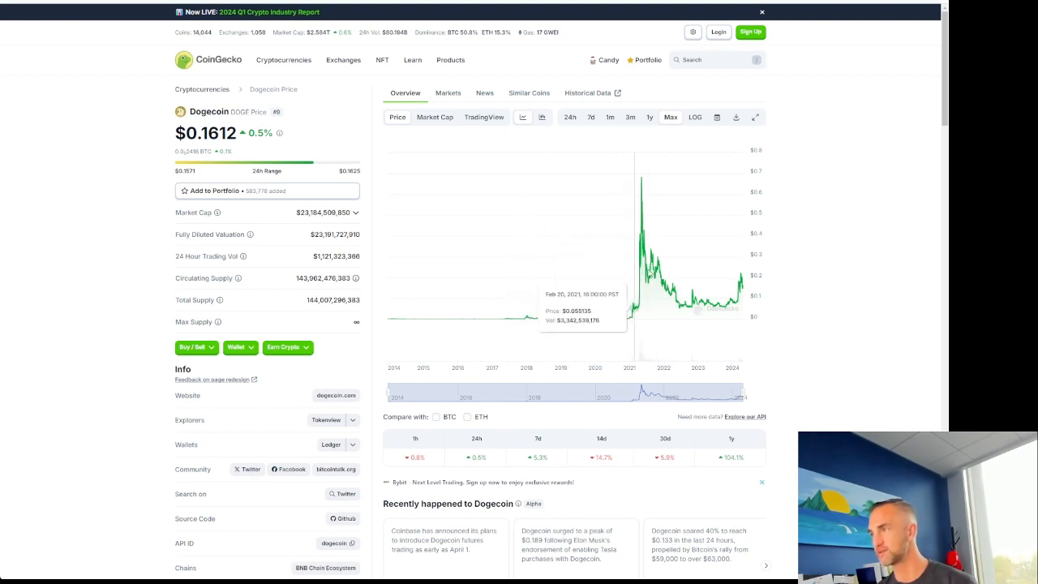
{"action": "mouse_move", "coordinate": [646, 181]}
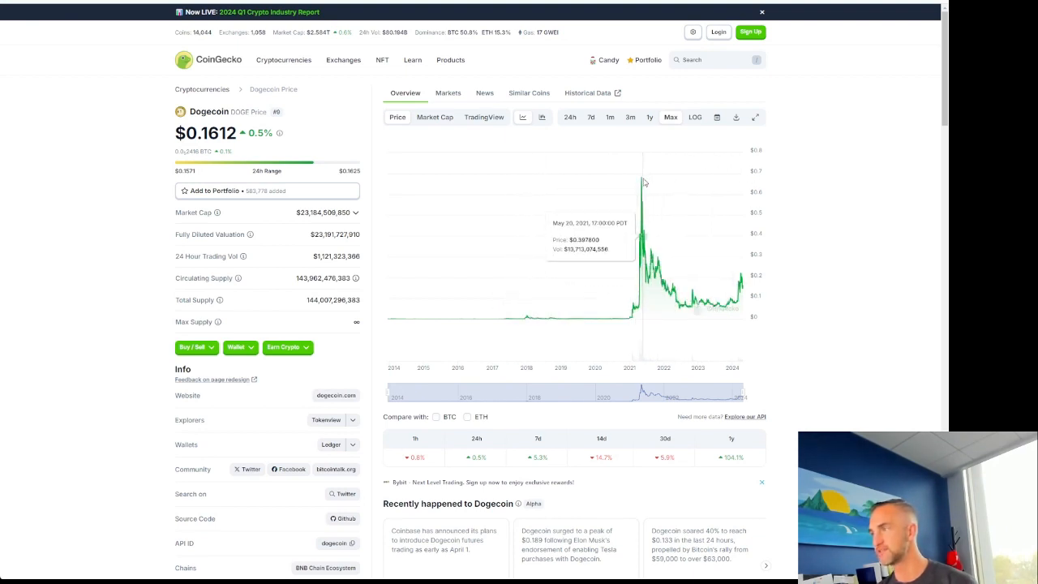
{"action": "mouse_move", "coordinate": [657, 283]}
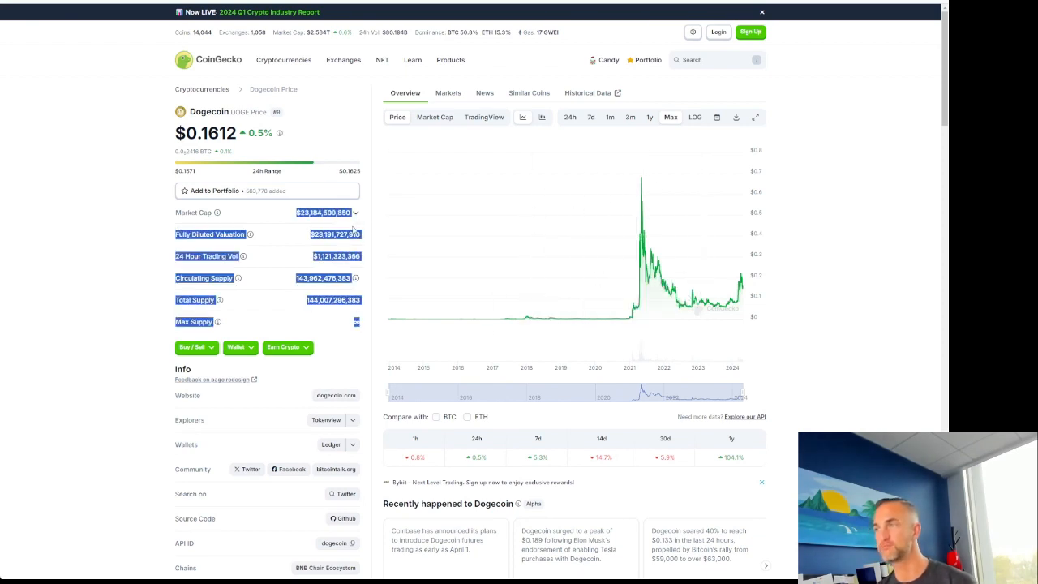
{"action": "left_click", "coordinate": [713, 58]}
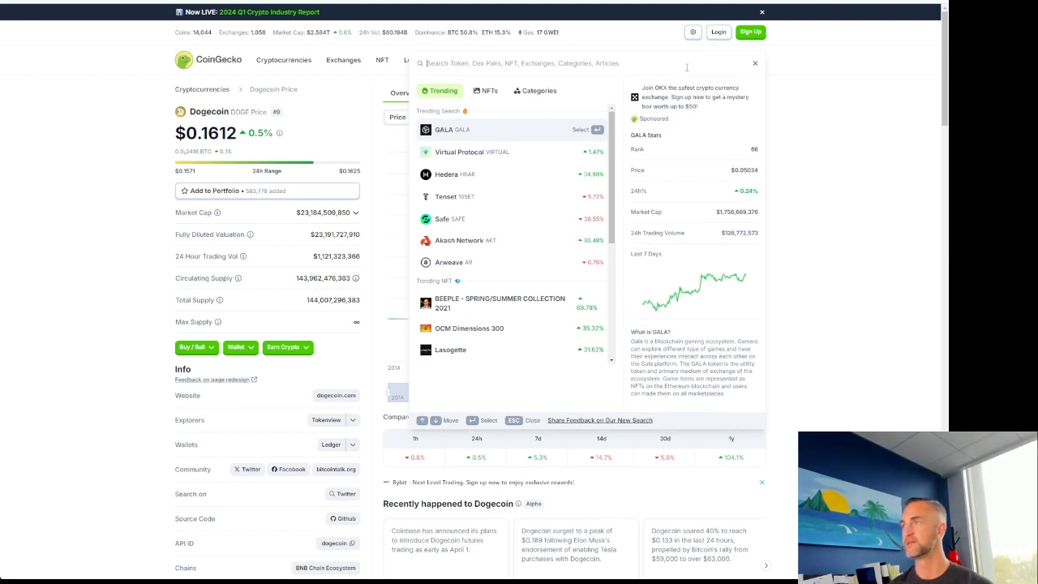
Step: Search 'shib', open the Shiba Inu page and view its chart at 1y, then Max range
{"action": "type", "text": "shib"}
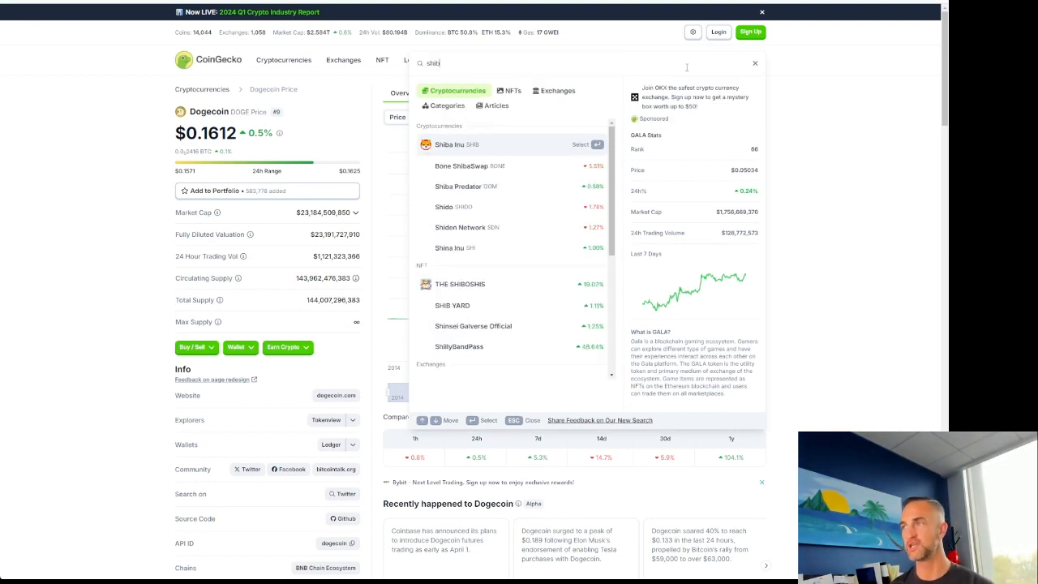
{"action": "type", "text": "shib"}
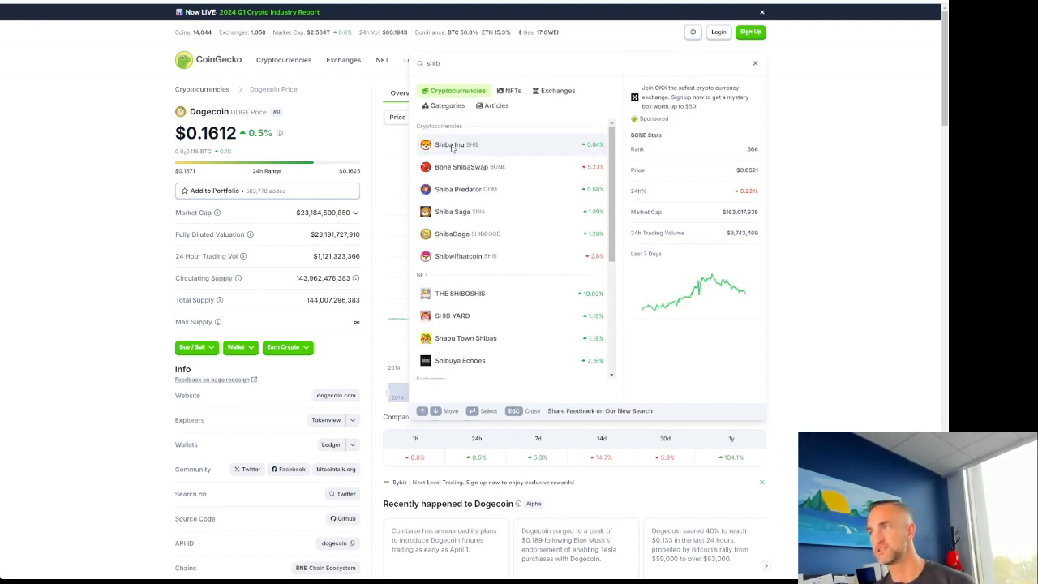
{"action": "left_click", "coordinate": [449, 144]}
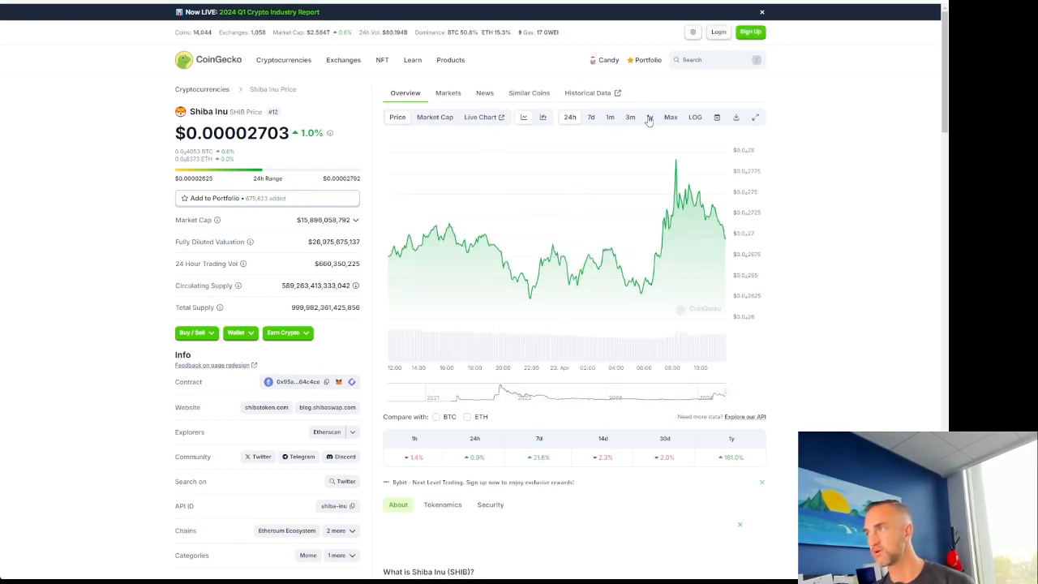
{"action": "left_click", "coordinate": [649, 116]}
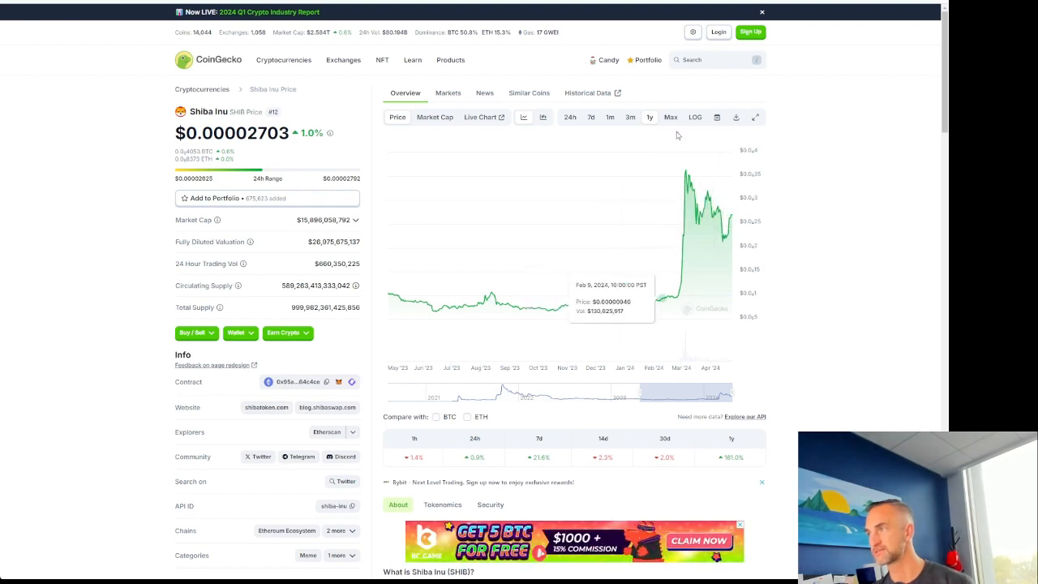
{"action": "left_click", "coordinate": [671, 117]}
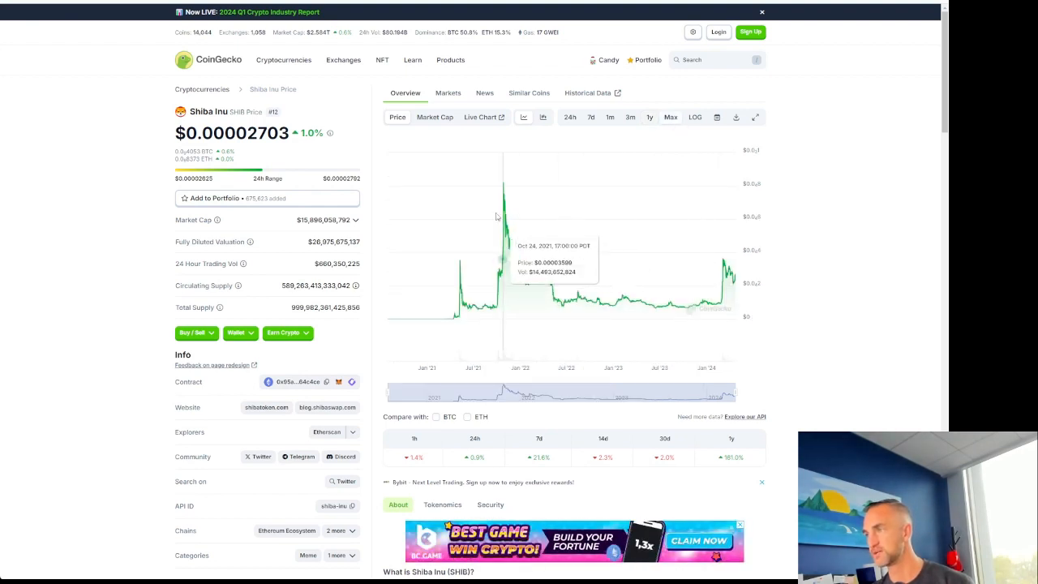
{"action": "mouse_move", "coordinate": [717, 268]}
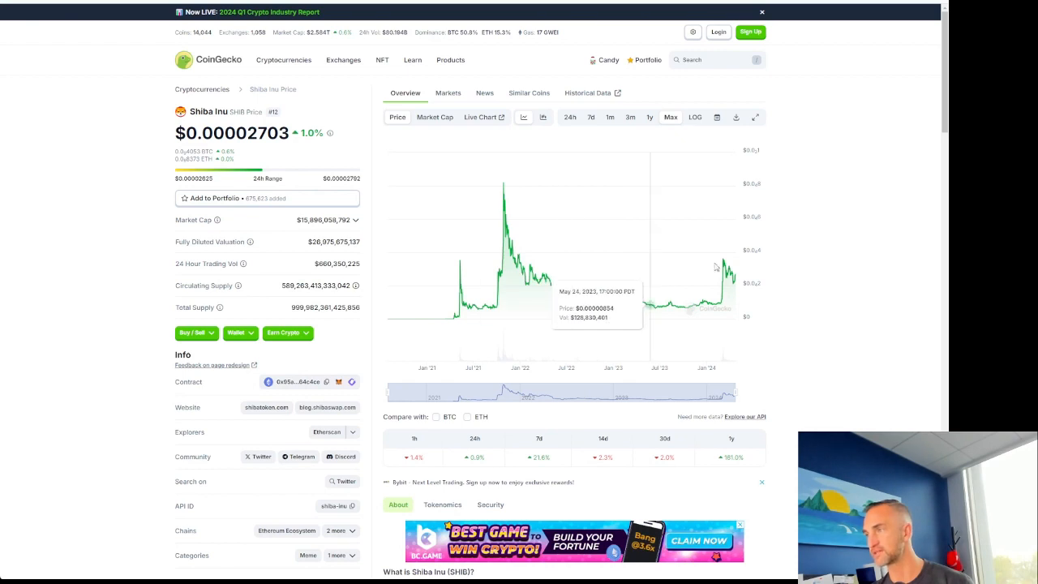
{"action": "mouse_move", "coordinate": [717, 266]}
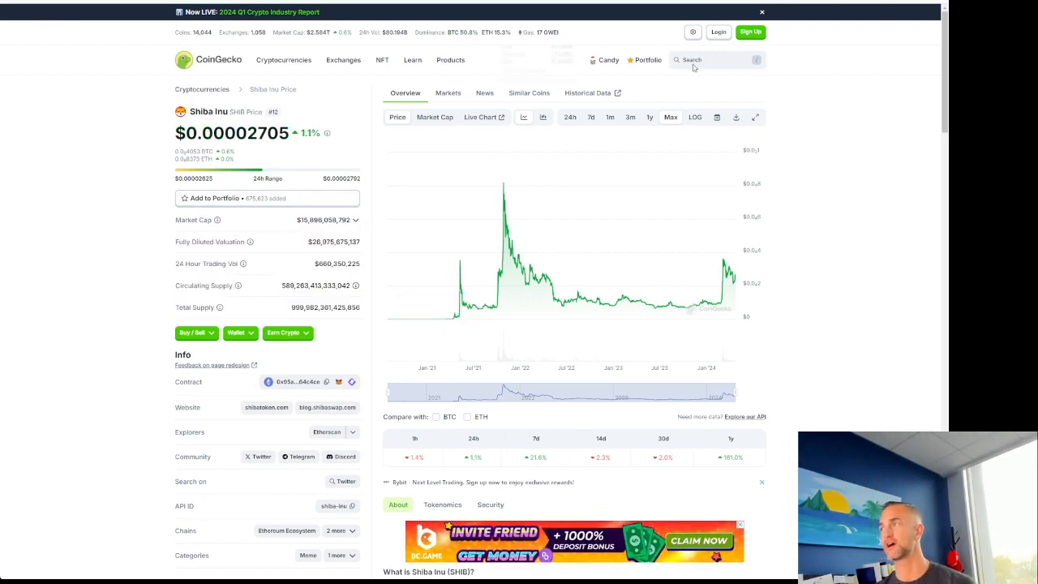
Step: Search CoinGecko for 'pepe' and bring up the Pepe coin page
{"action": "left_click", "coordinate": [697, 59]}
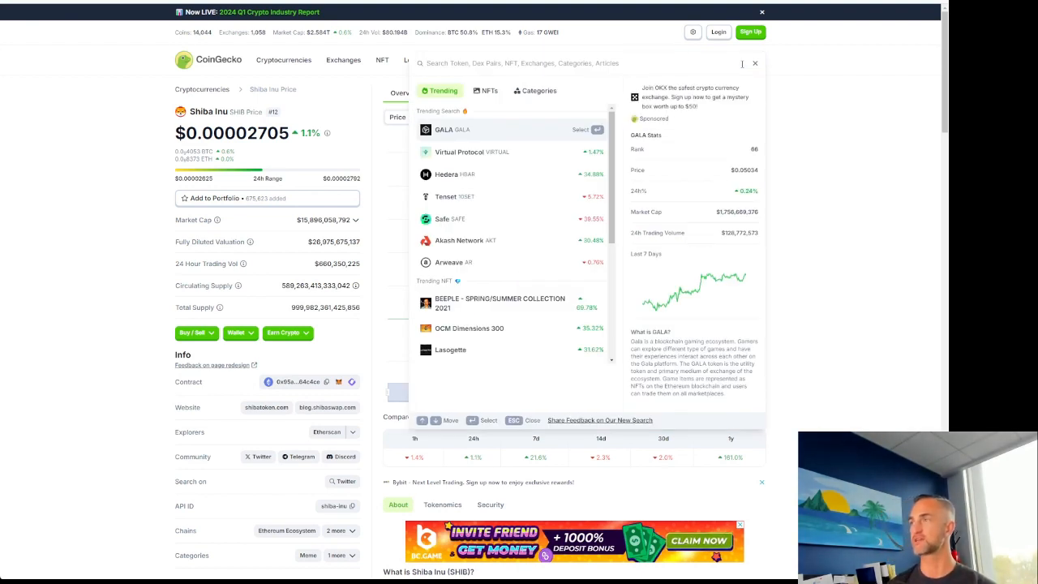
{"action": "type", "text": "pepe"}
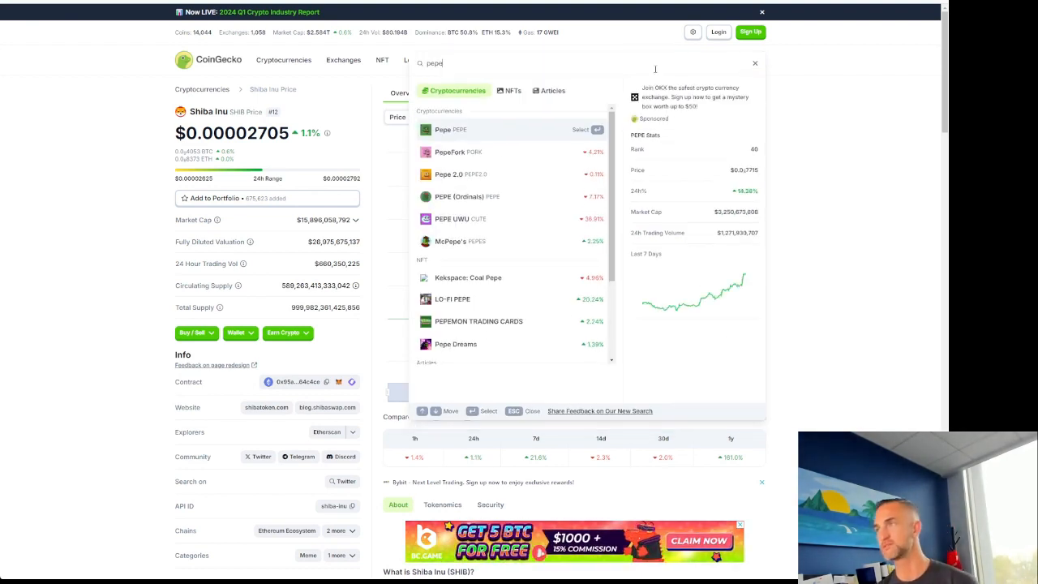
{"action": "left_click", "coordinate": [444, 129]}
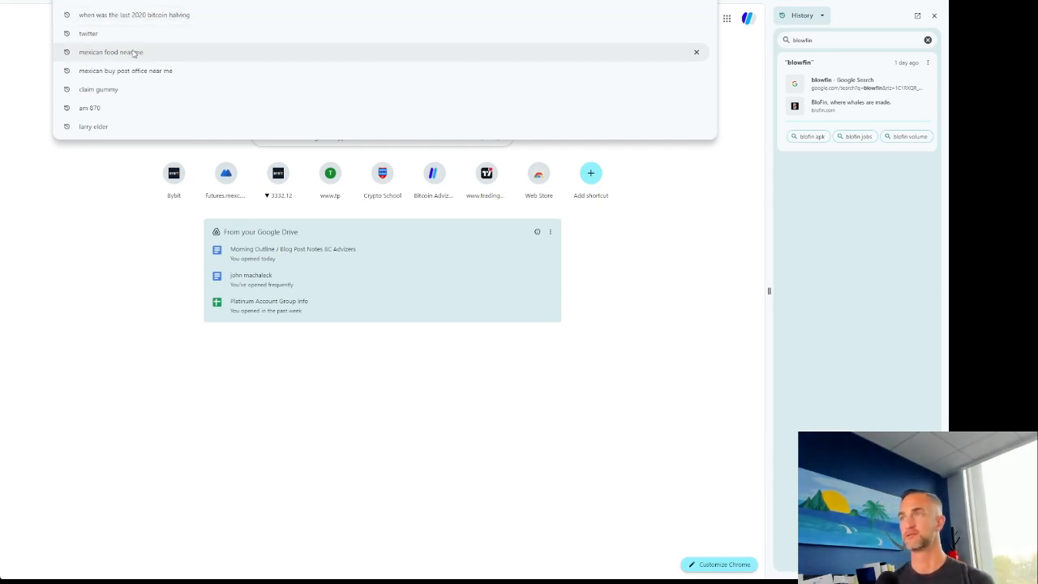
Step: Reach BloFin via a 'blofi' history search and show the 341.85 USDT total equity overview
{"action": "type", "text": "blofi"}
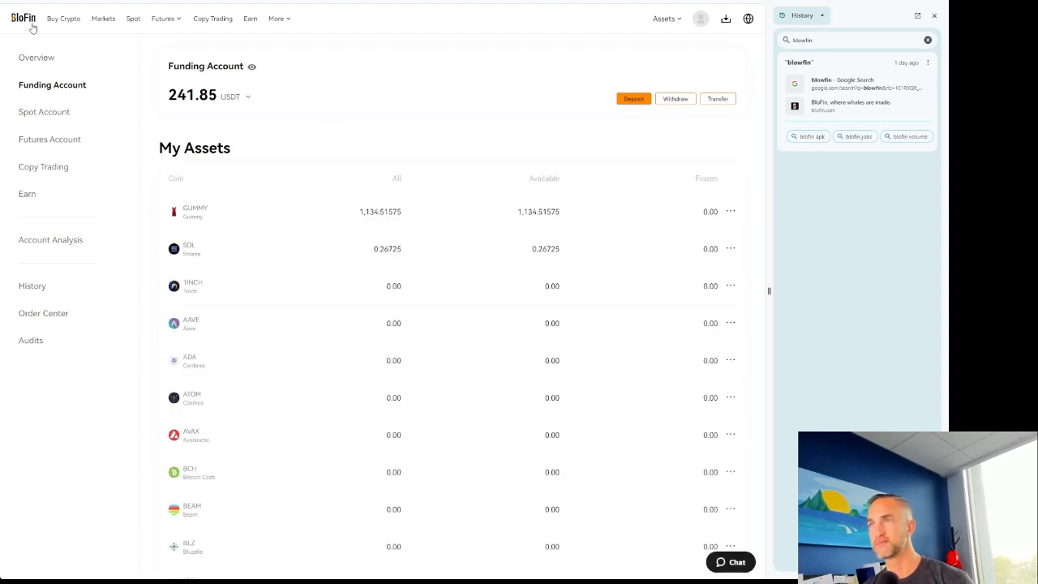
{"action": "left_click", "coordinate": [36, 57]}
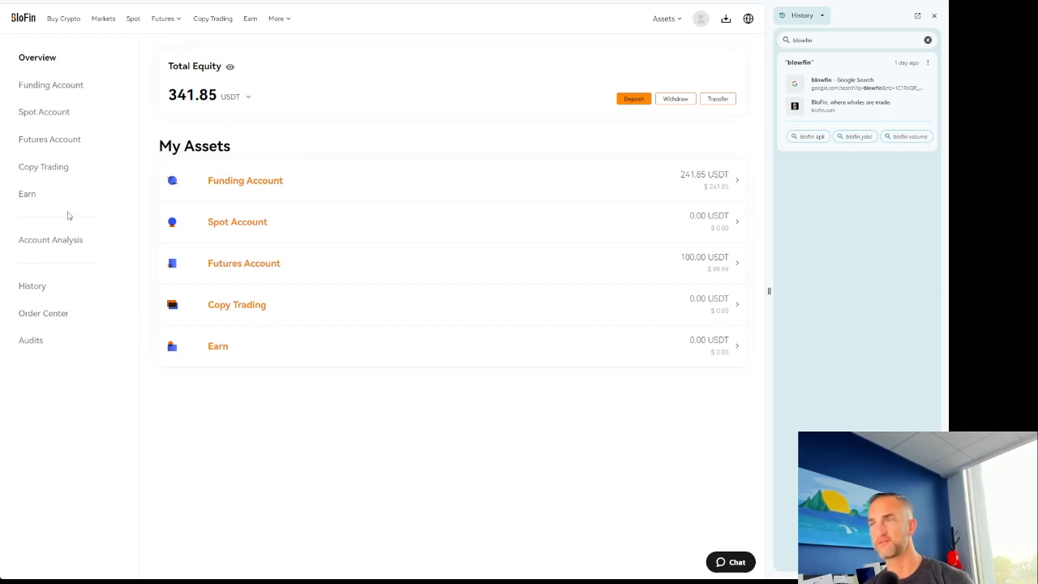
{"action": "left_click", "coordinate": [162, 17]}
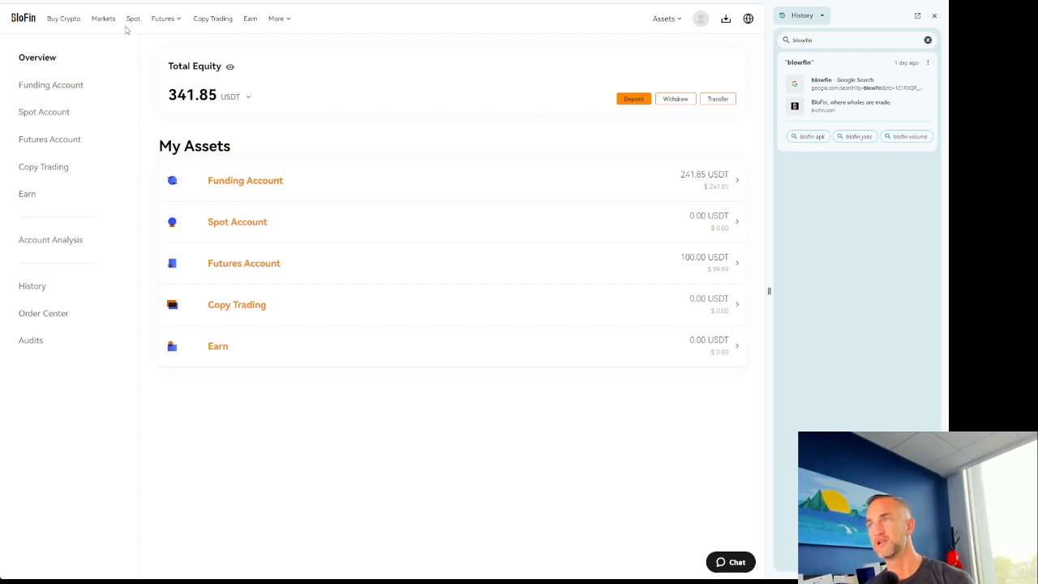
{"action": "left_click", "coordinate": [162, 18]}
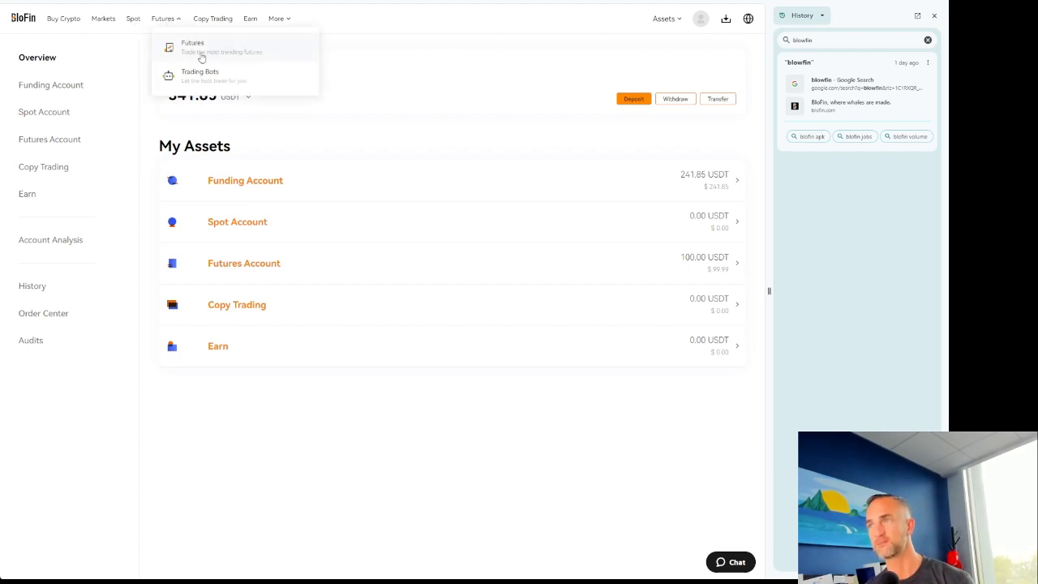
Step: Go to BloFin's BTCUSDT perpetual futures trading page from the Futures menu
{"action": "left_click", "coordinate": [193, 46]}
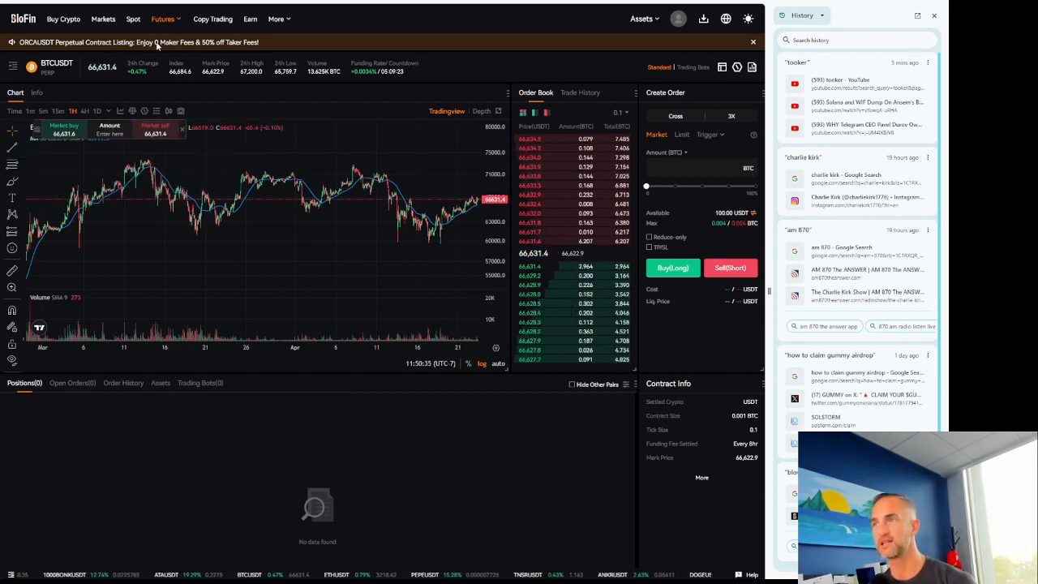
{"action": "mouse_move", "coordinate": [138, 50]}
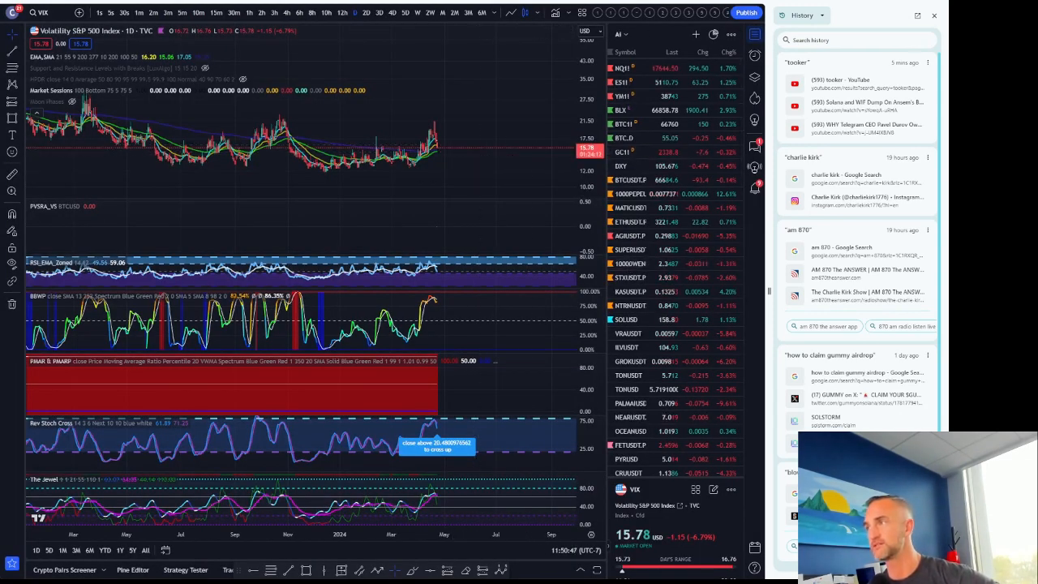
Step: Switch to the crypto perpetual pairs watchlist and show the AR/TetherUS daily chart
{"action": "left_click", "coordinate": [620, 34]}
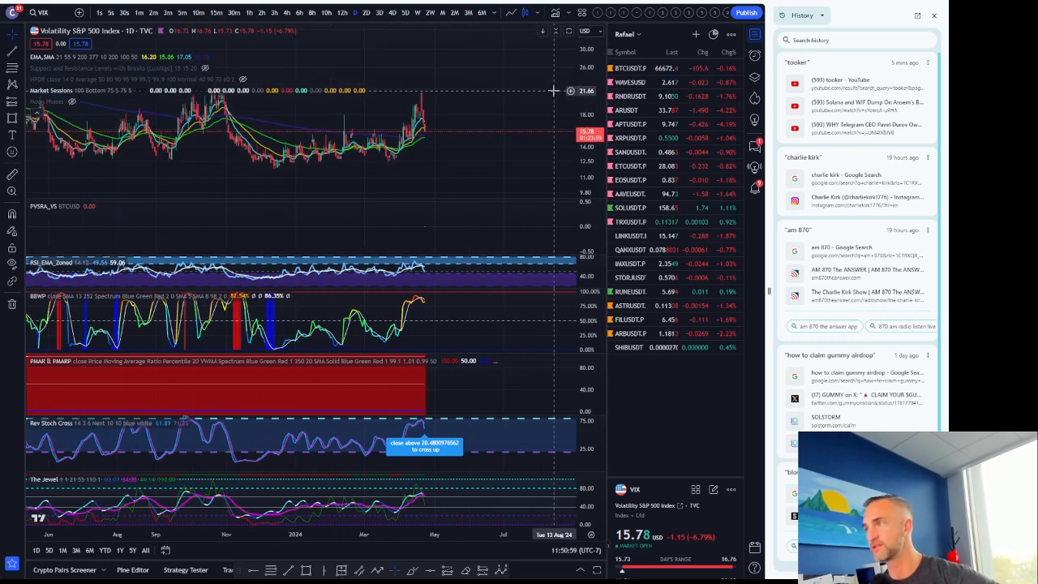
{"action": "left_click", "coordinate": [631, 111]}
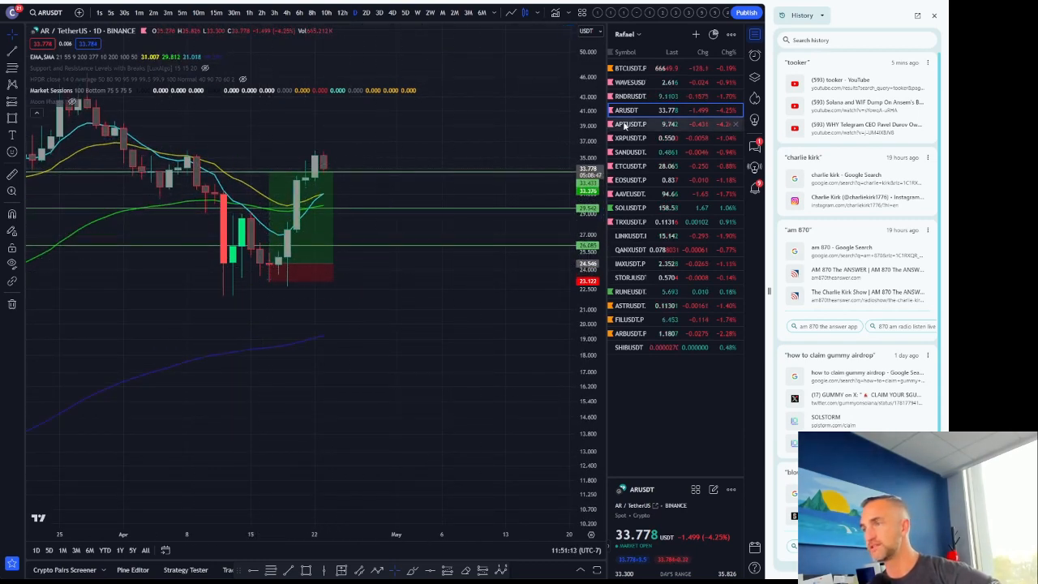
Step: Review the APT, XRP, SAND and ETC perpetual charts with their long setups from the watchlist
{"action": "left_click", "coordinate": [631, 124]}
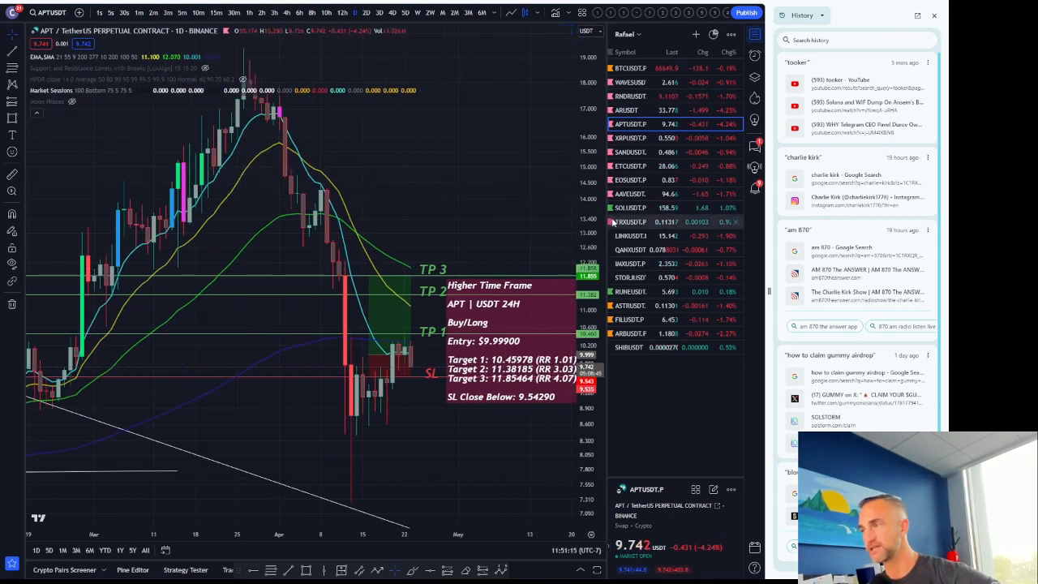
{"action": "mouse_move", "coordinate": [386, 381]}
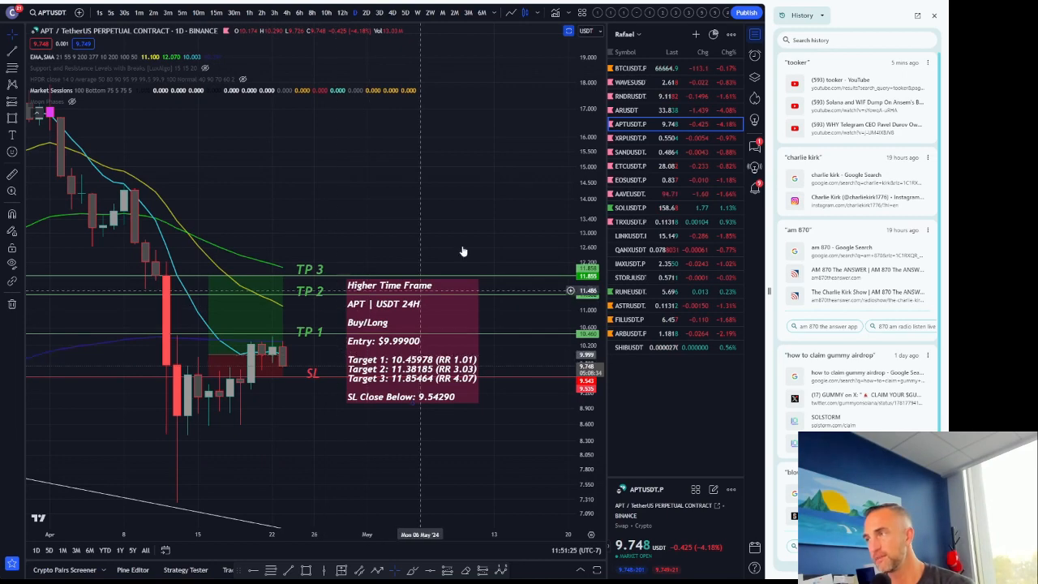
{"action": "left_click", "coordinate": [631, 136]}
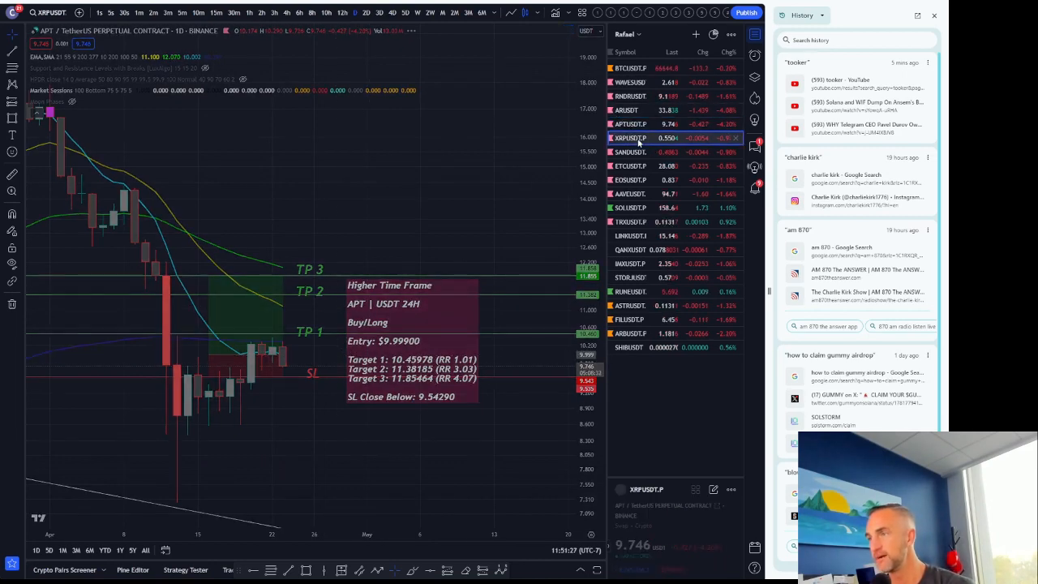
{"action": "left_click", "coordinate": [629, 138]}
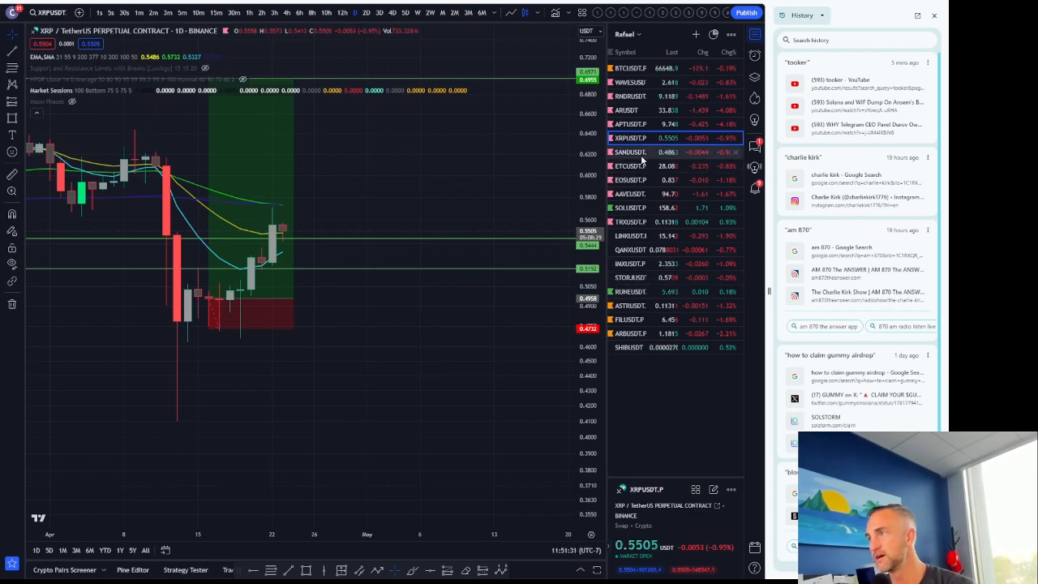
{"action": "left_click", "coordinate": [629, 152]}
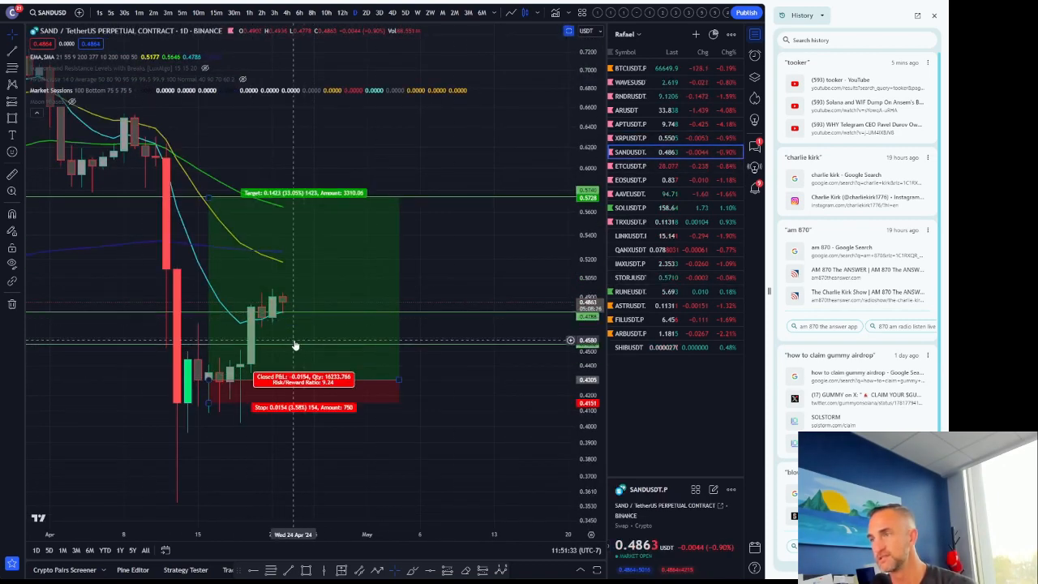
{"action": "left_click", "coordinate": [631, 165]}
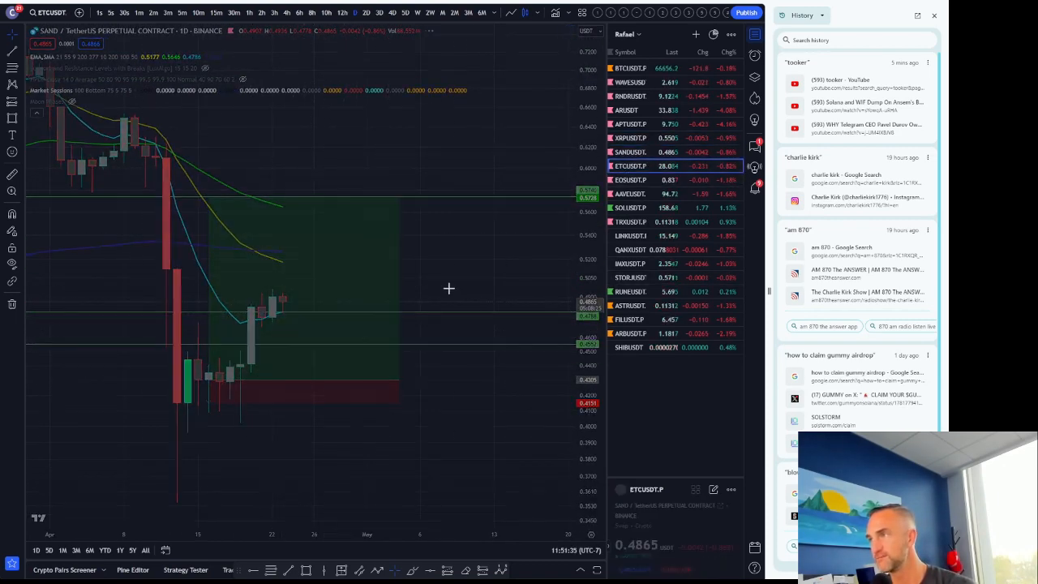
{"action": "left_click", "coordinate": [631, 165]}
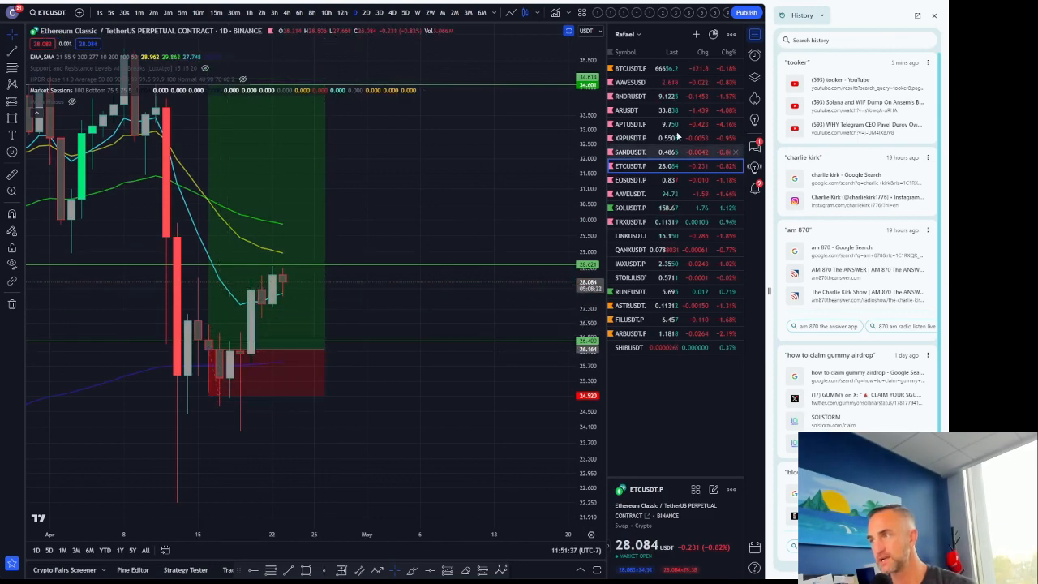
{"action": "left_click", "coordinate": [631, 178]}
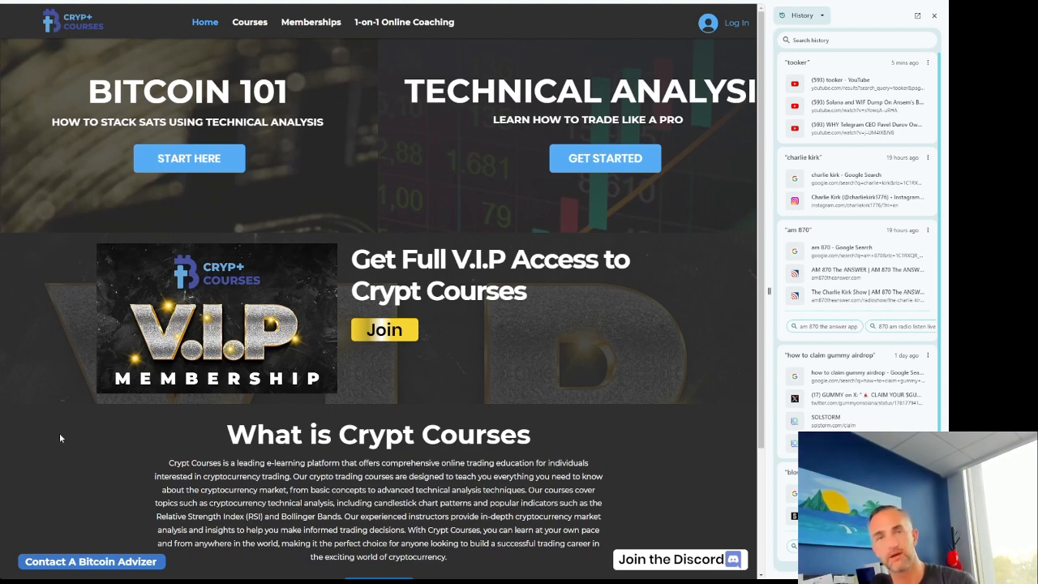
{"action": "mouse_move", "coordinate": [36, 104]}
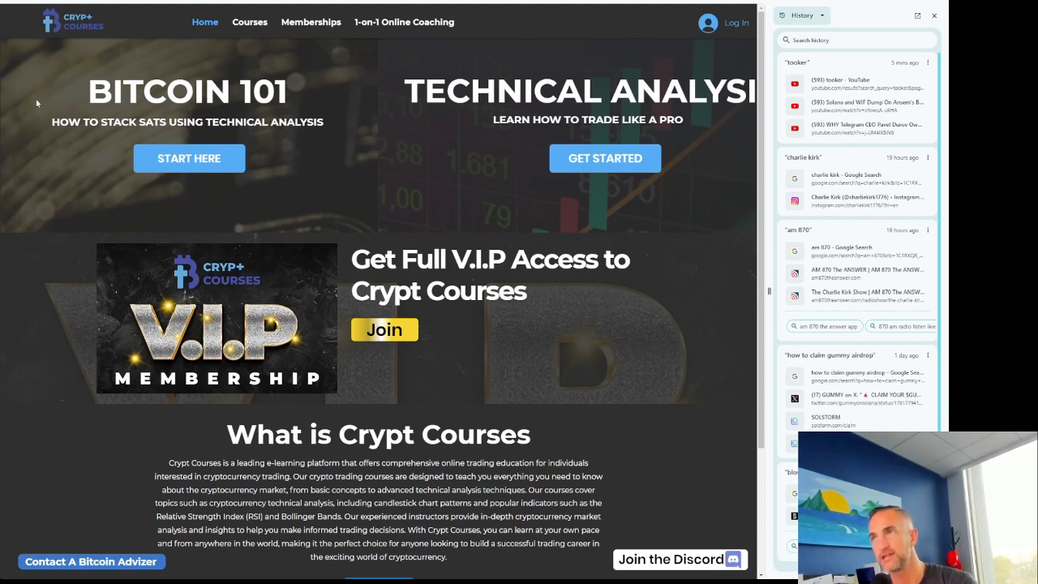